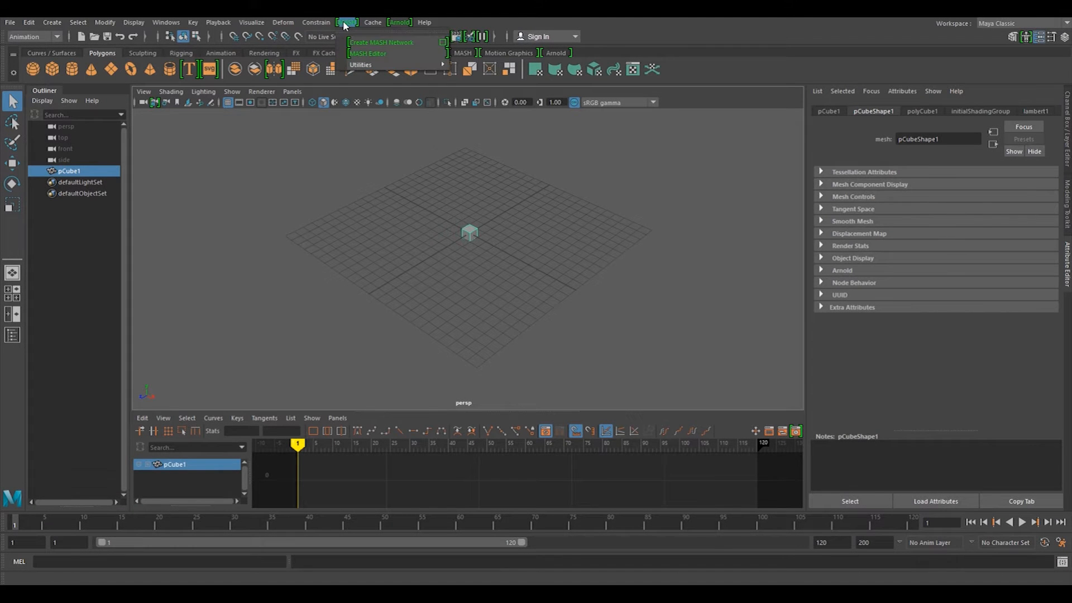
Step: Convert pCube1 into a MASH network of ten cubes in a line and add an Audio node
{"action": "left_click", "coordinate": [381, 43]}
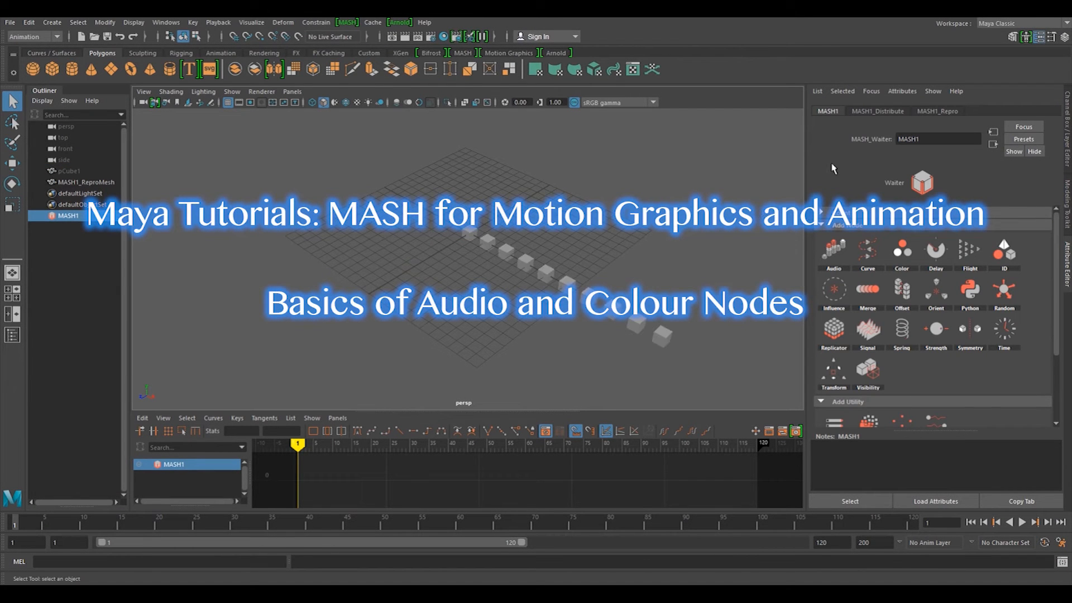
{"action": "left_click", "coordinate": [877, 111]}
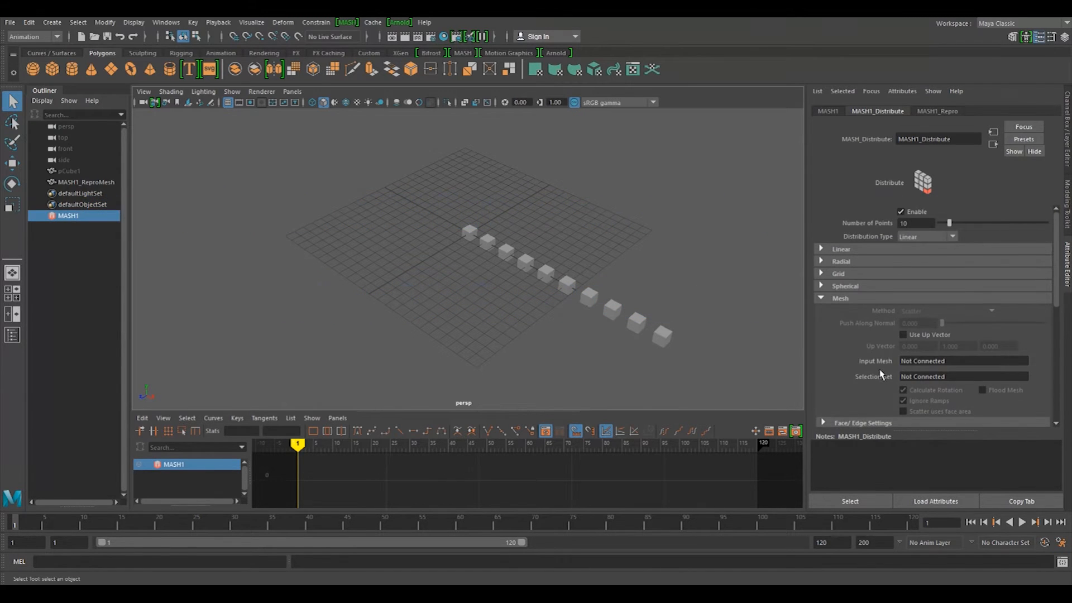
{"action": "left_click", "coordinate": [827, 110]}
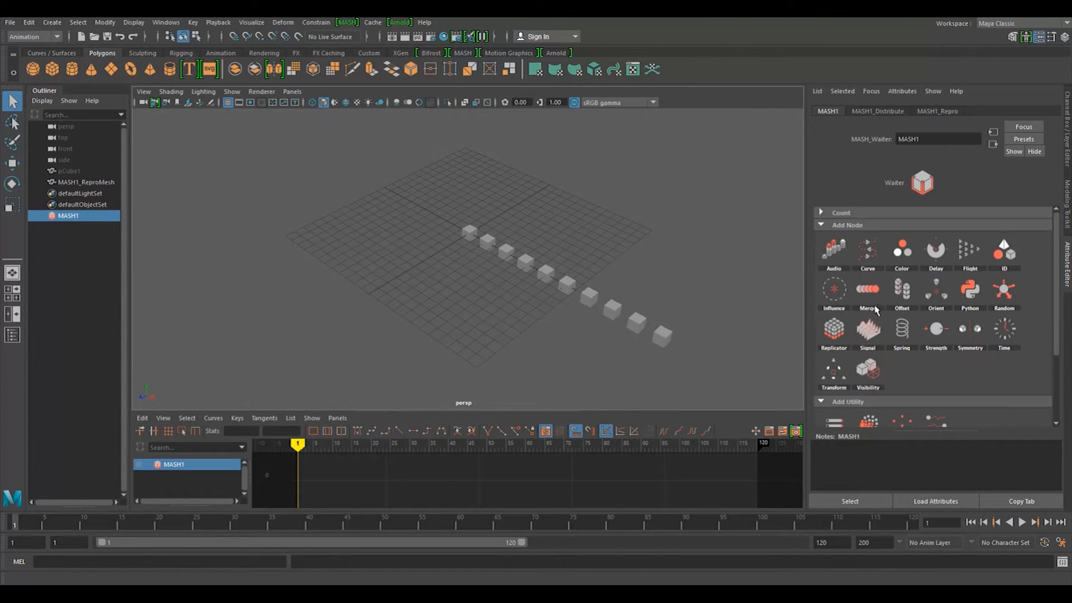
{"action": "left_click", "coordinate": [833, 252]}
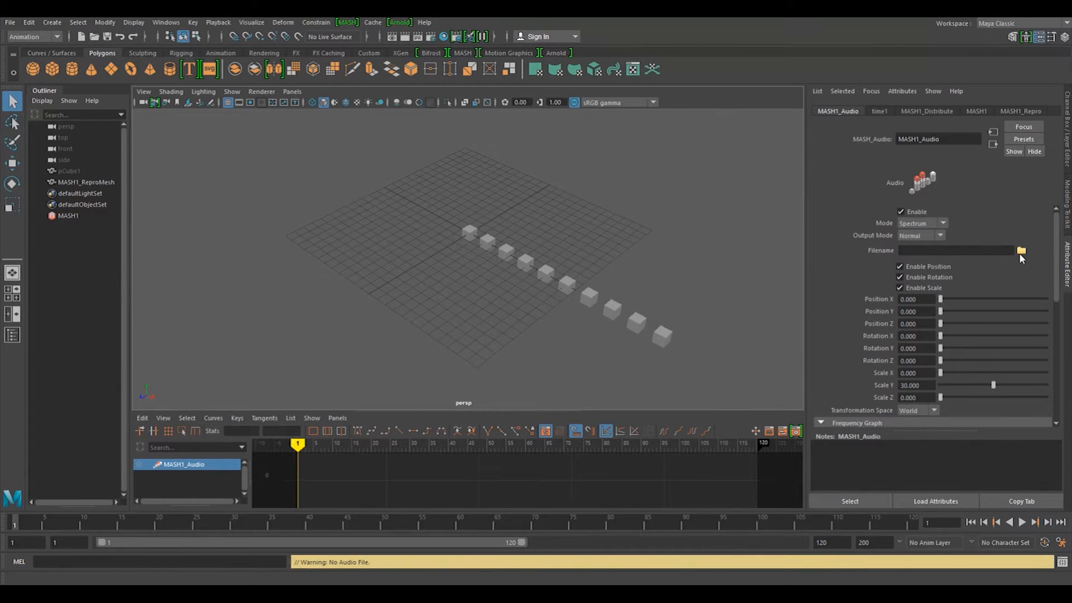
Step: Load Otis_McMusic_Crop.wav into the MASH_Audio node and play the timeline
{"action": "left_click", "coordinate": [1021, 250]}
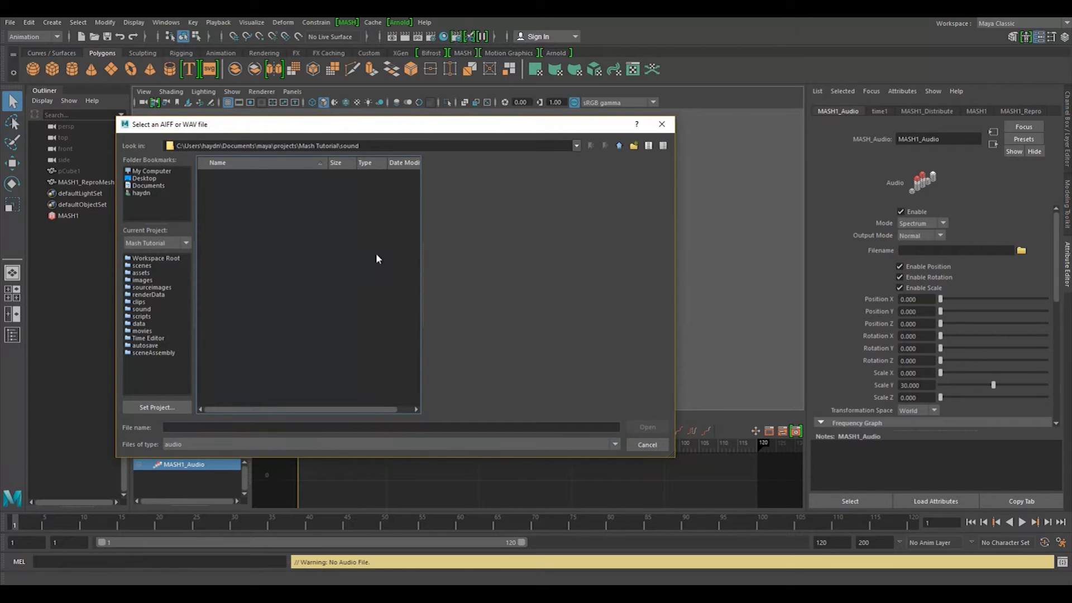
{"action": "left_click", "coordinate": [645, 445]}
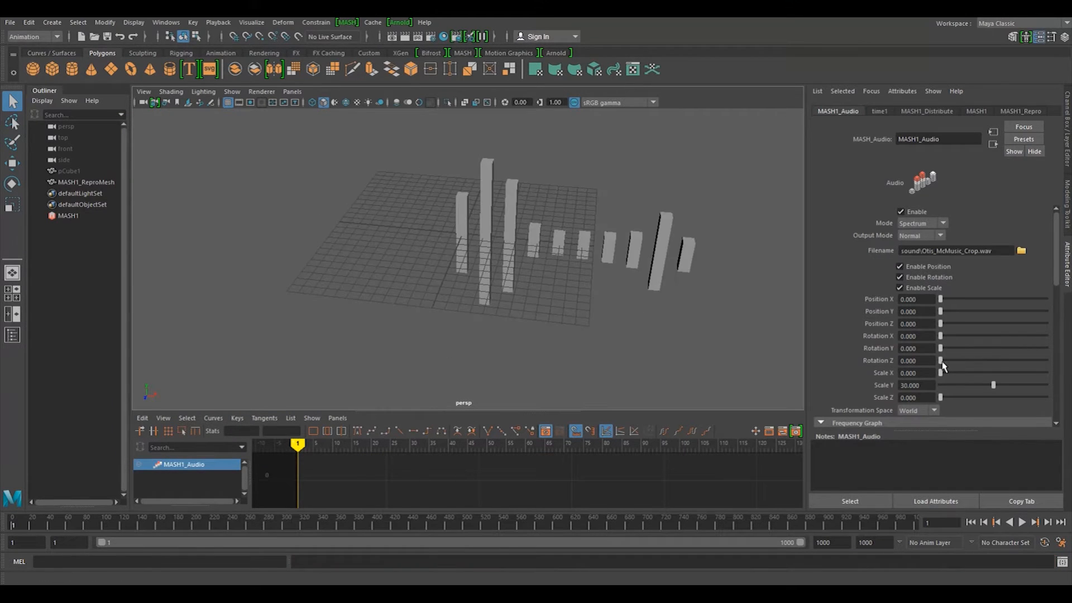
{"action": "left_click", "coordinate": [1023, 522]}
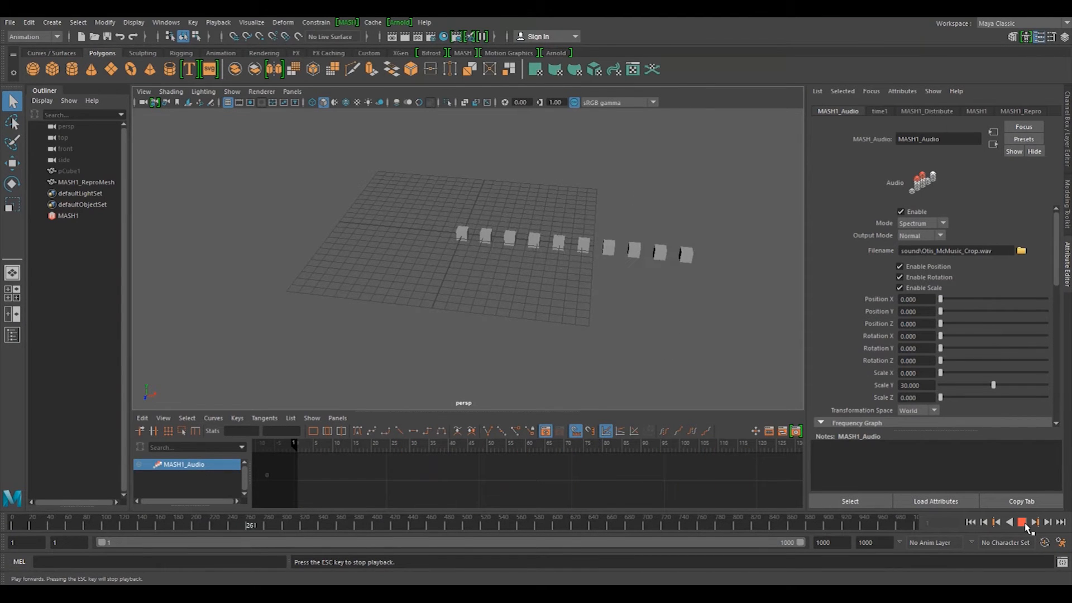
Step: End the playback range at frame 200, replay the bars, then stop and rewind to frame 1
{"action": "left_click", "coordinate": [1023, 521]}
{"action": "type", "text": "200"}
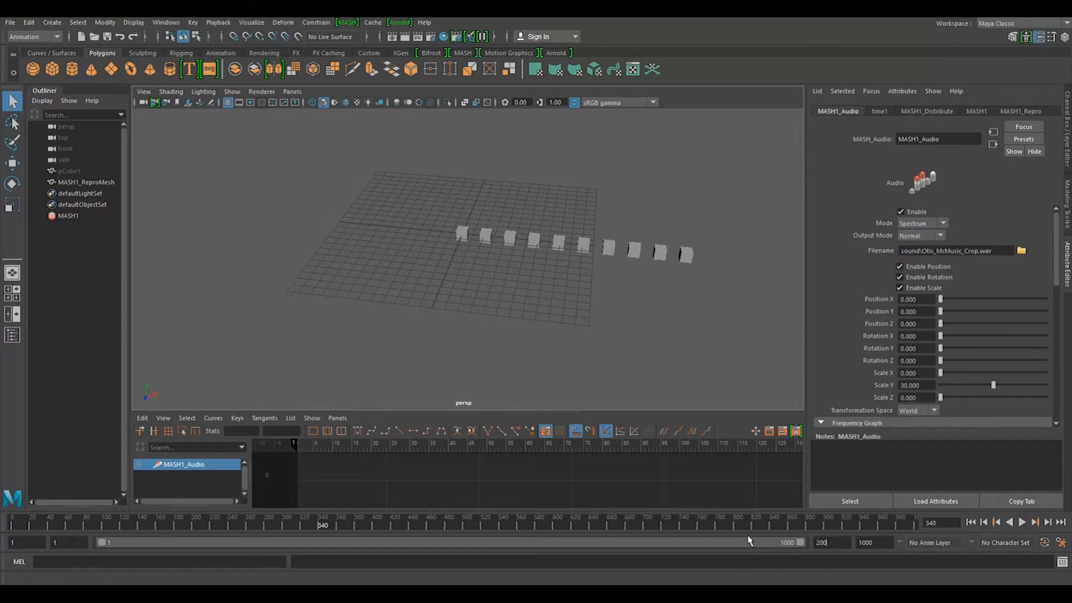
{"action": "left_click", "coordinate": [1022, 521]}
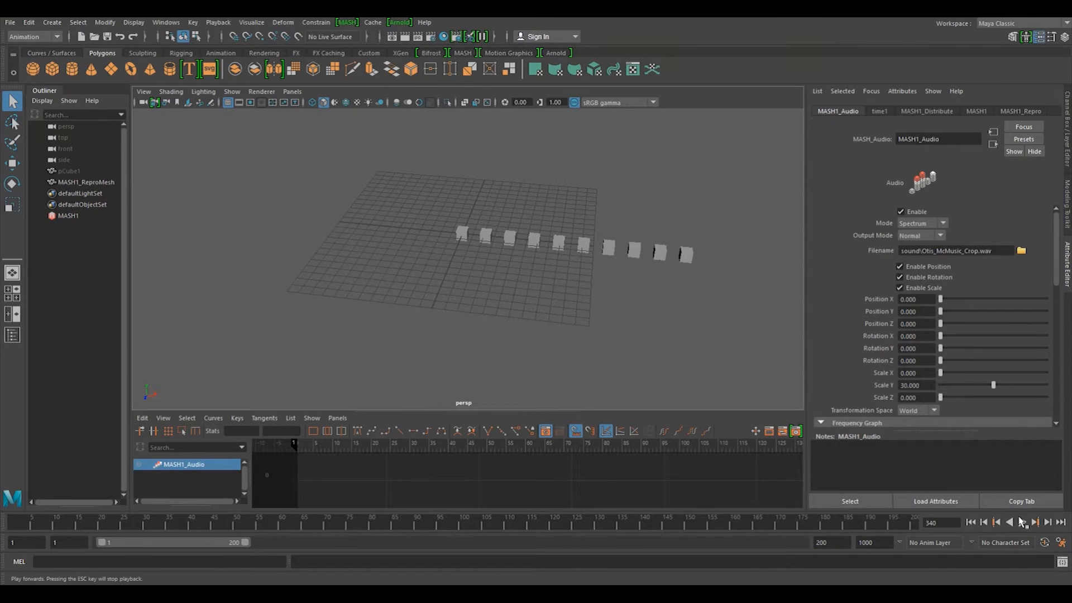
{"action": "left_click", "coordinate": [1021, 521]}
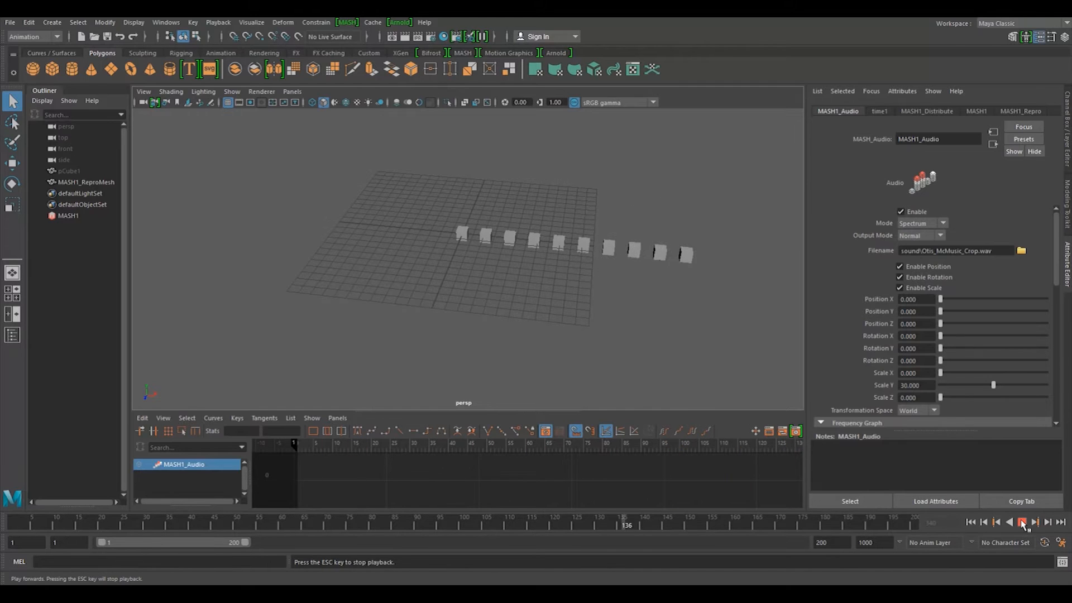
{"action": "left_click", "coordinate": [1020, 521]}
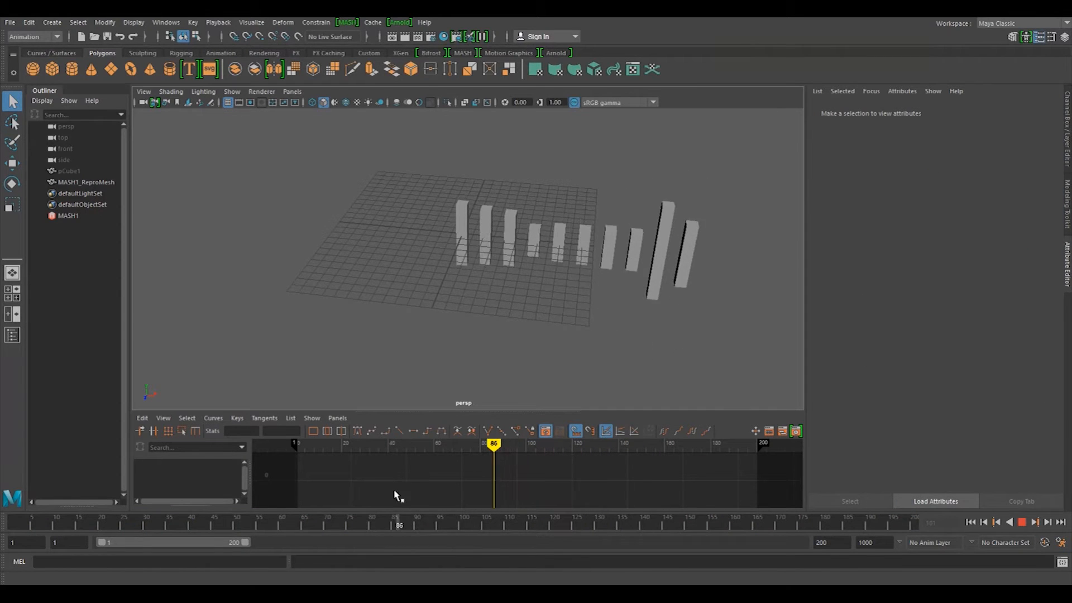
{"action": "left_click", "coordinate": [970, 522]}
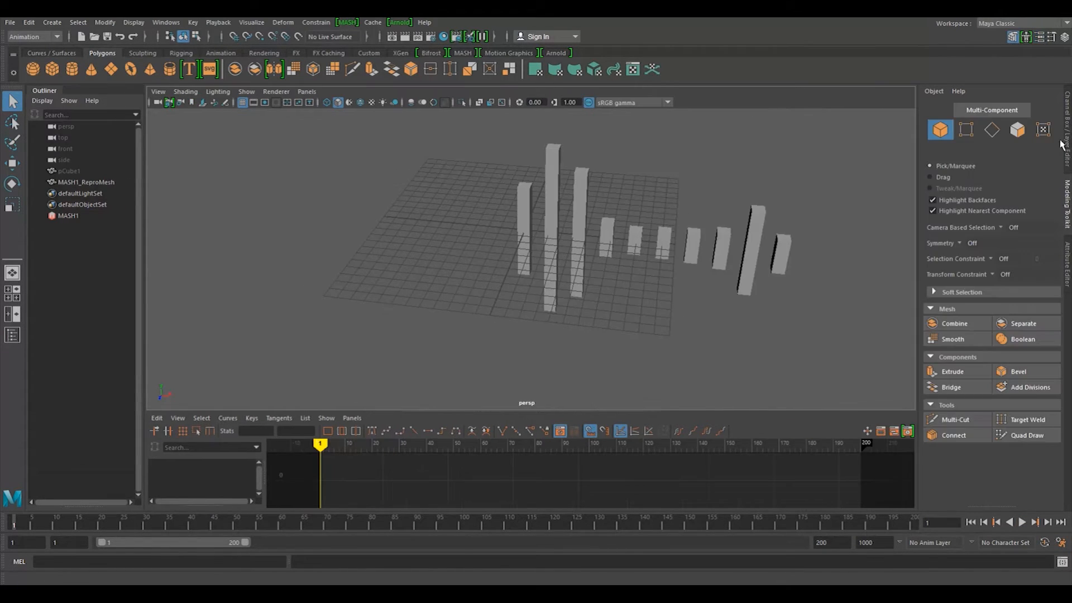
{"action": "left_click", "coordinate": [1063, 260]}
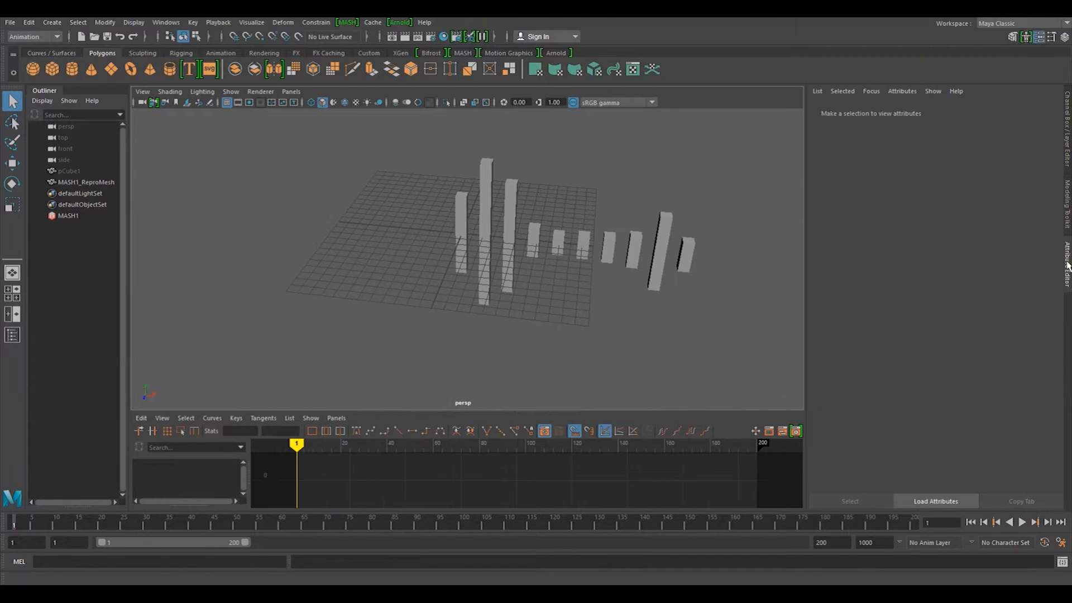
Step: Set Time Slider playback speed to Real-time [24 fps] and save the preferences
{"action": "left_click", "coordinate": [68, 216]}
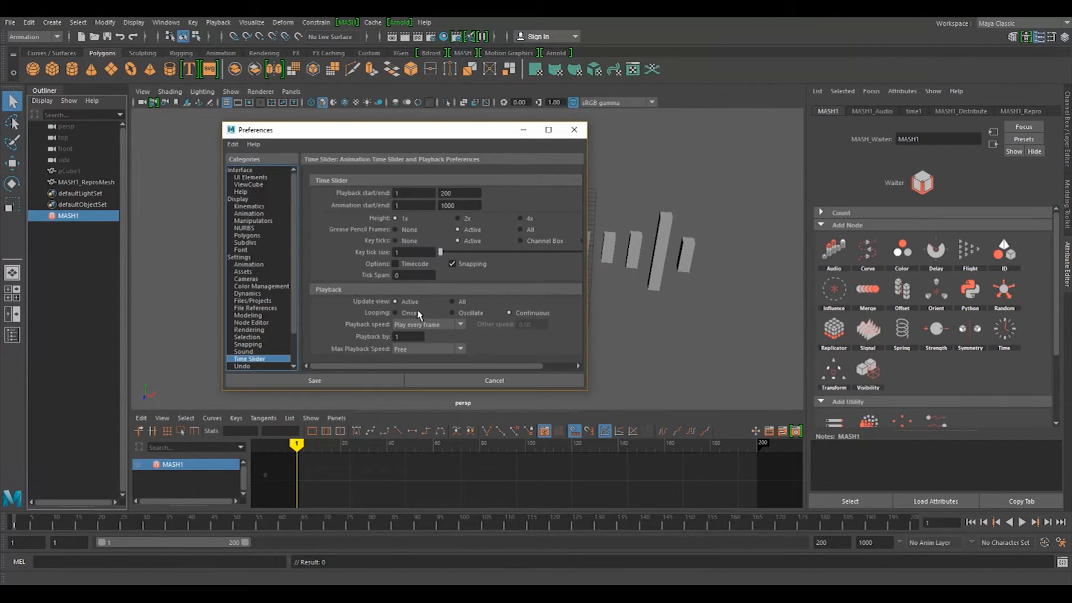
{"action": "mouse_move", "coordinate": [263, 212]}
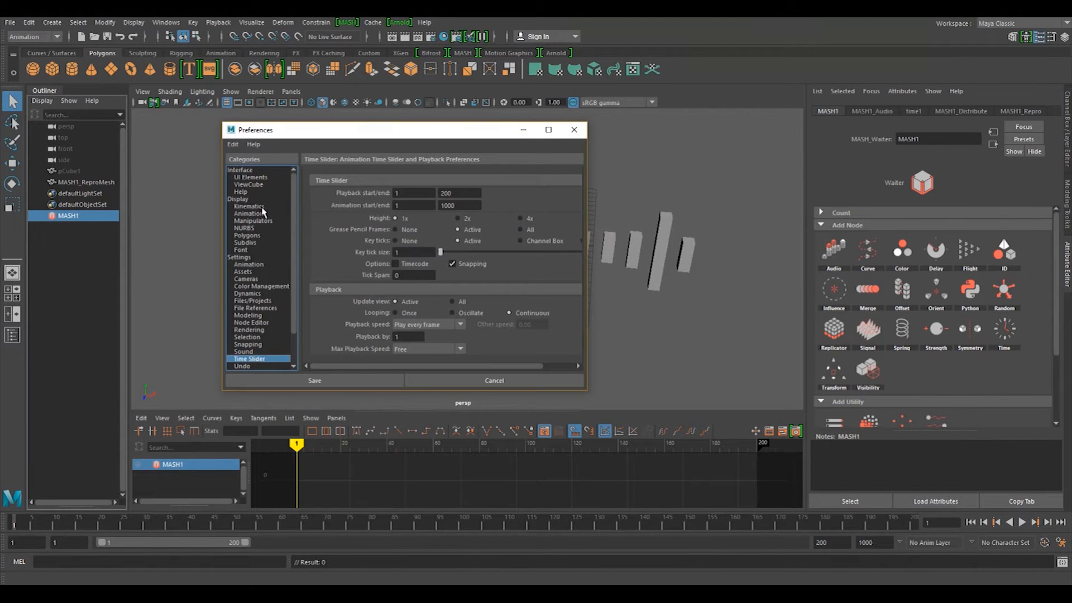
{"action": "scroll", "scroll_direction": "down", "scroll_amount": 3}
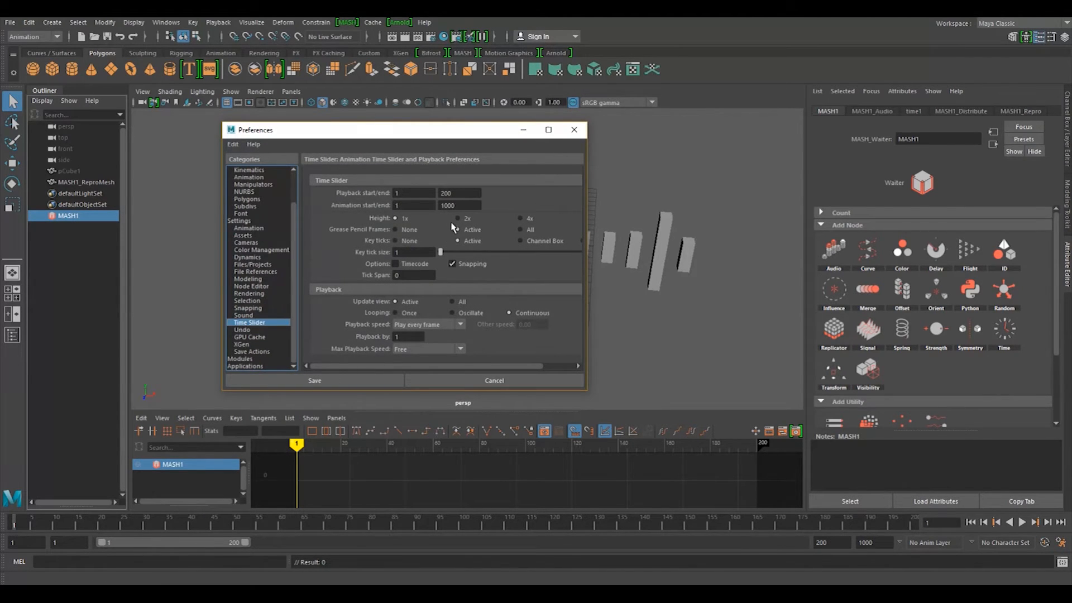
{"action": "left_click", "coordinate": [459, 323]}
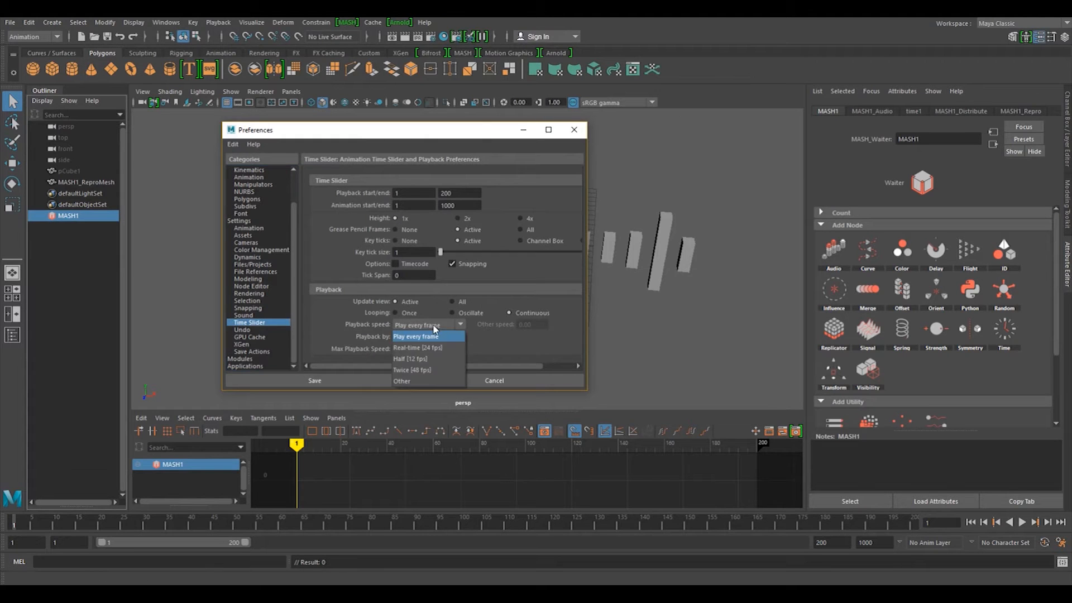
{"action": "left_click", "coordinate": [417, 347]}
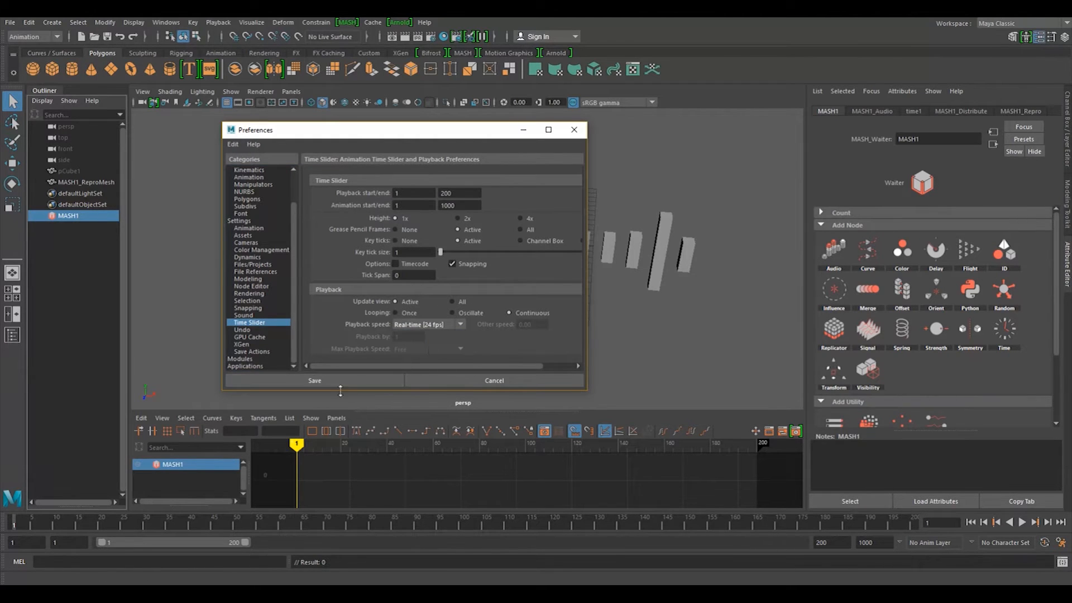
{"action": "left_click", "coordinate": [314, 381]}
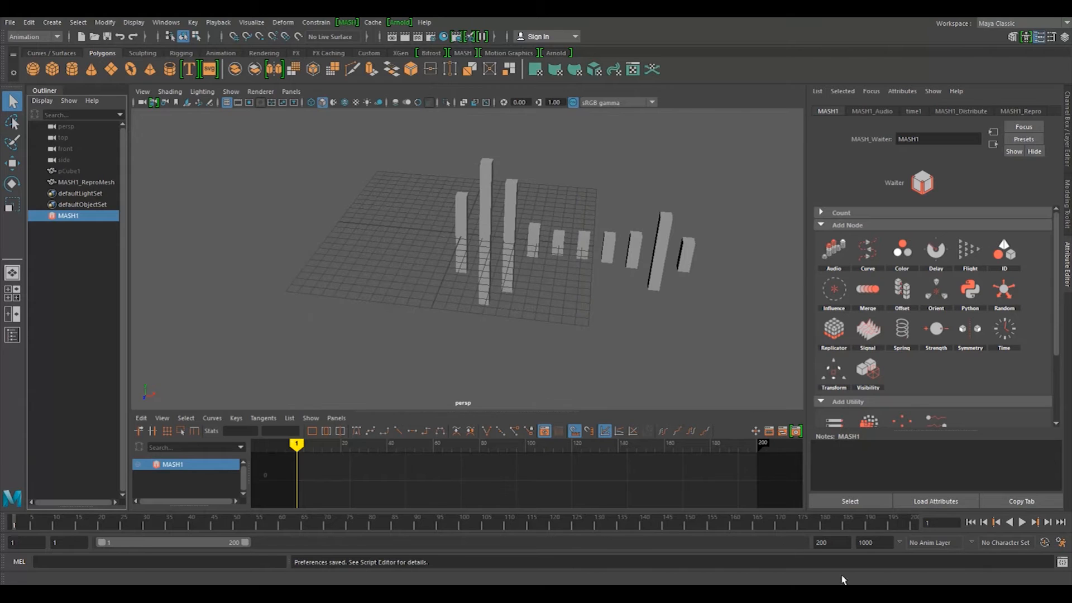
Step: Set the audio node's analysis mode to Average and its output to multiply bar scale
{"action": "left_click", "coordinate": [1023, 521]}
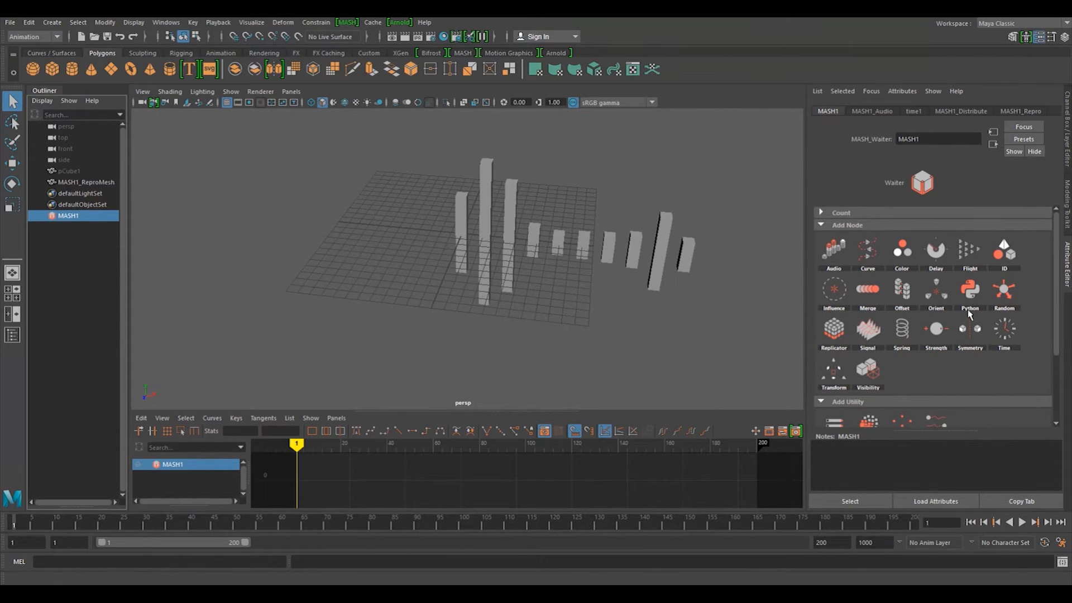
{"action": "left_click", "coordinate": [871, 111]}
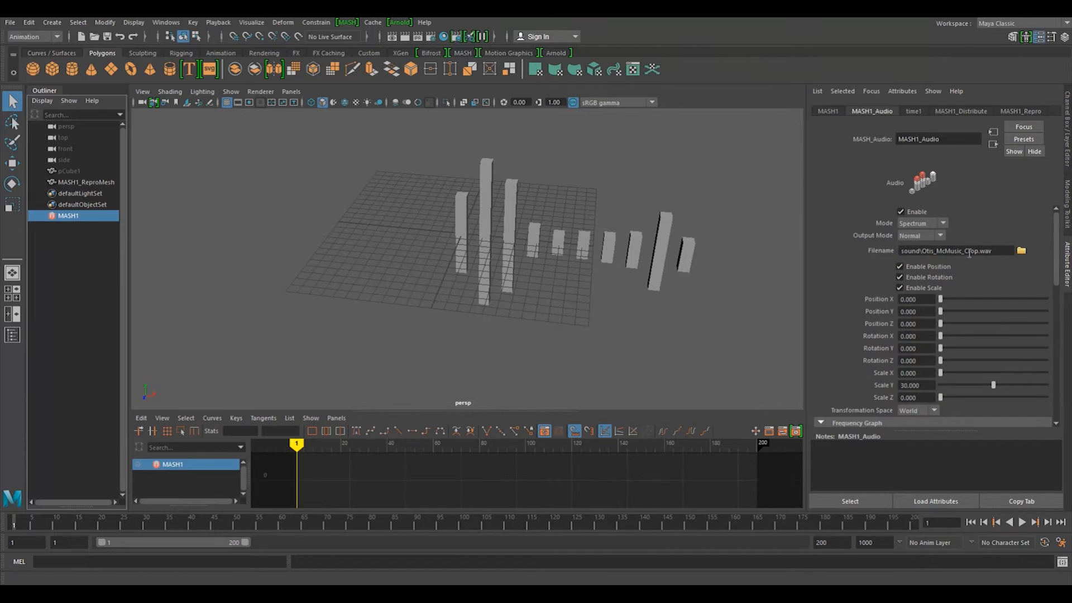
{"action": "left_click", "coordinate": [922, 235]}
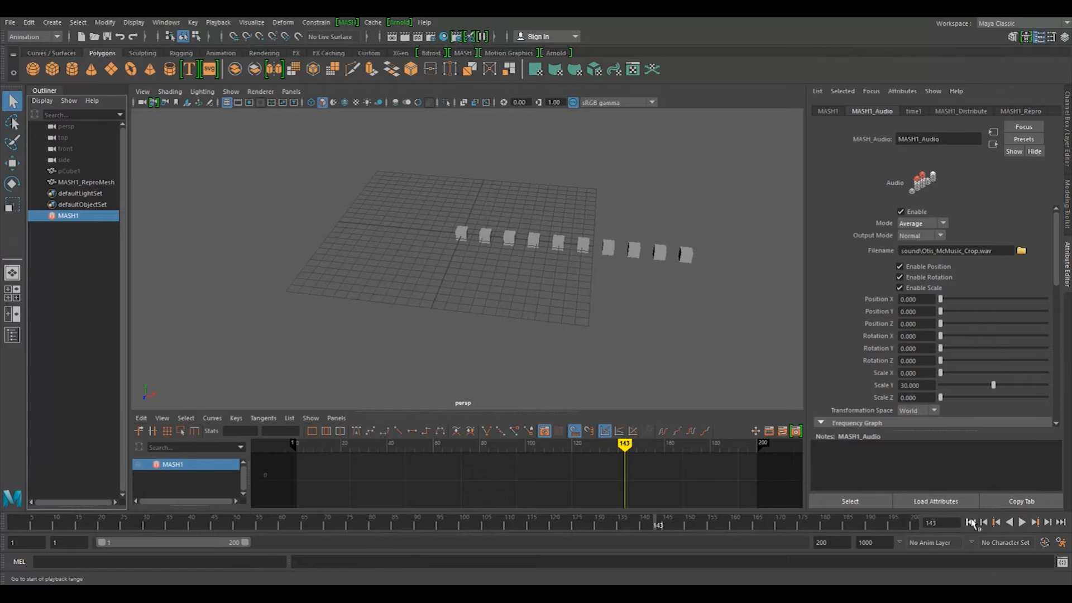
{"action": "left_click", "coordinate": [922, 235]}
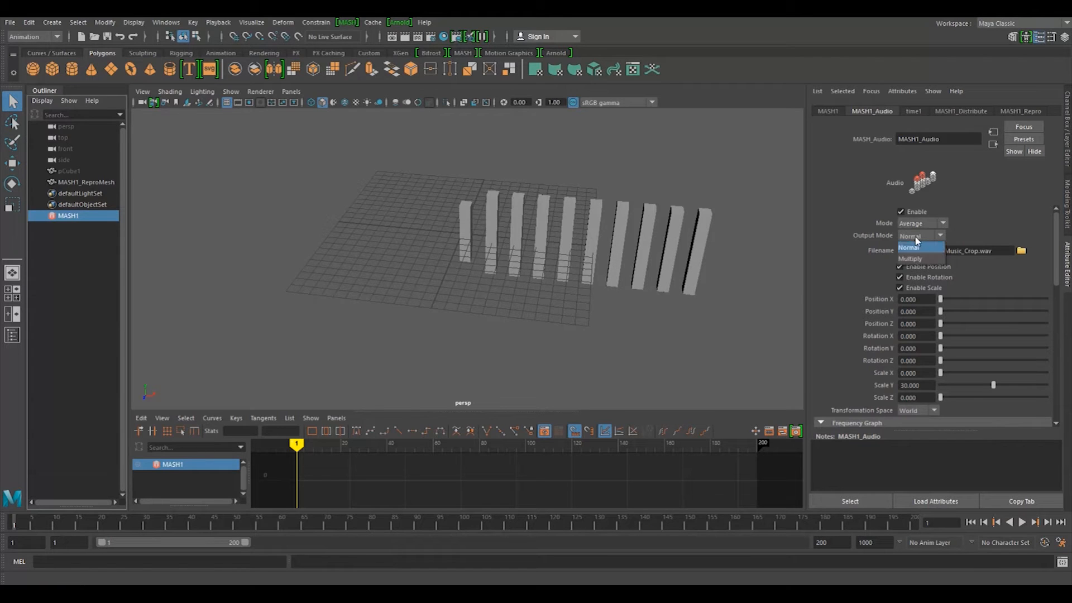
{"action": "left_click", "coordinate": [909, 258]}
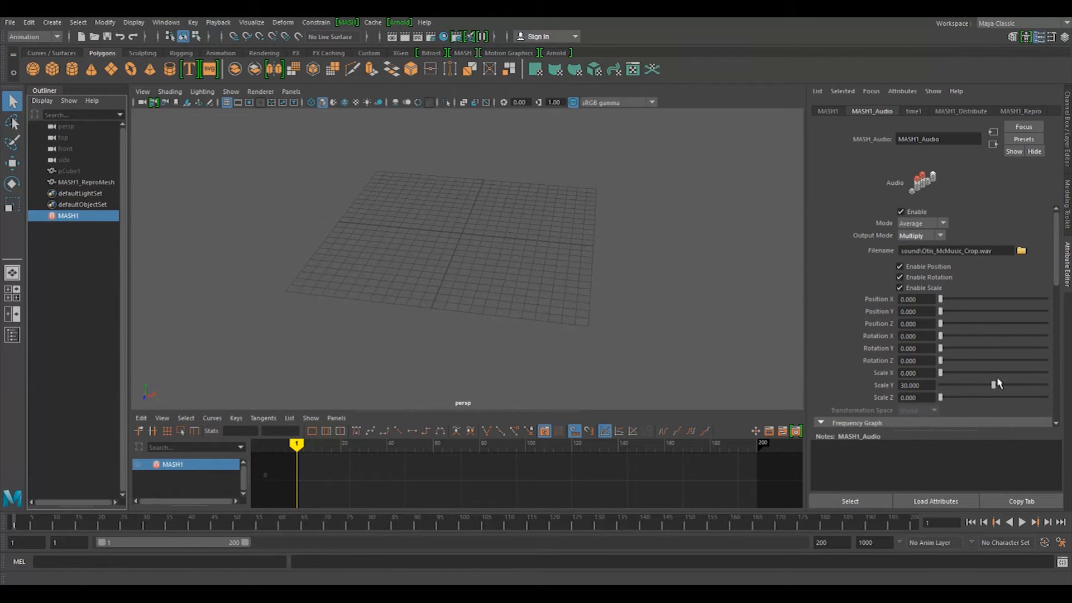
{"action": "left_click", "coordinate": [1021, 521]}
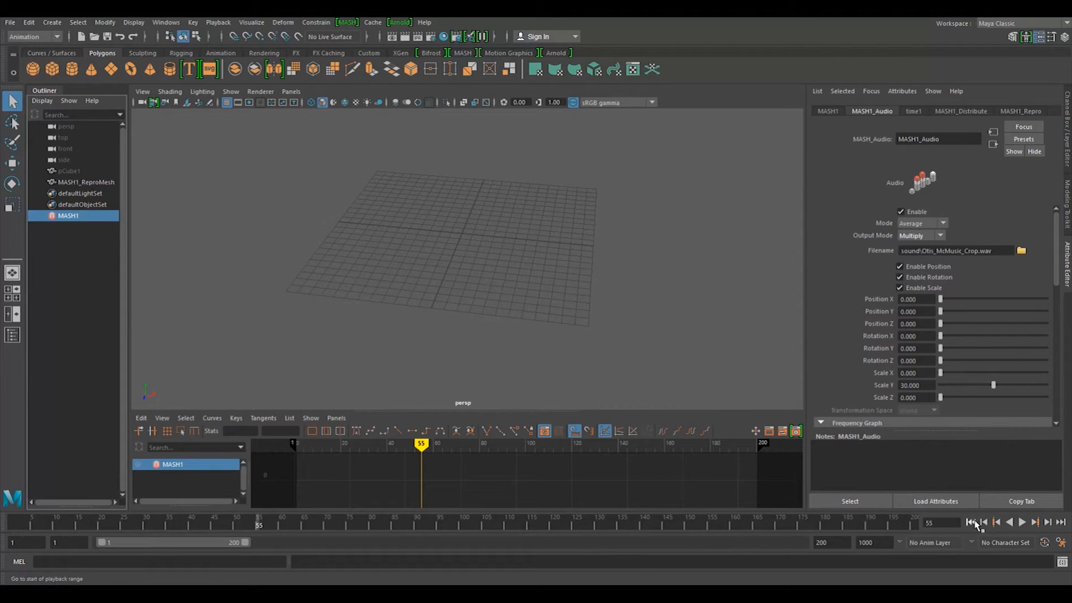
{"action": "left_click", "coordinate": [970, 523]}
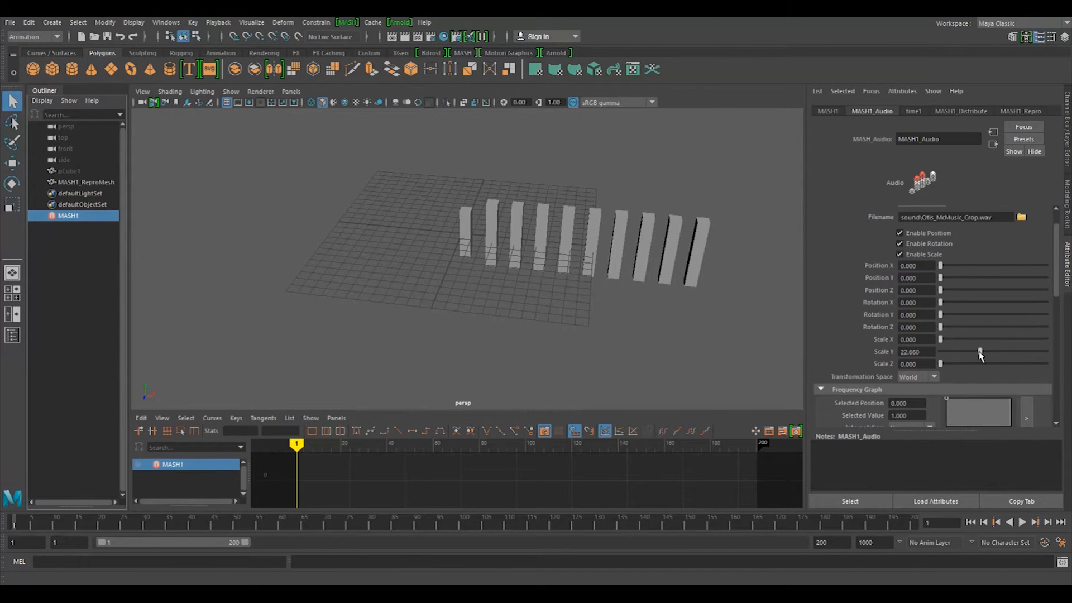
Step: Preview playback, end the range at frame 116, and lower audio Scale Y to about 10
{"action": "left_click", "coordinate": [1021, 522]}
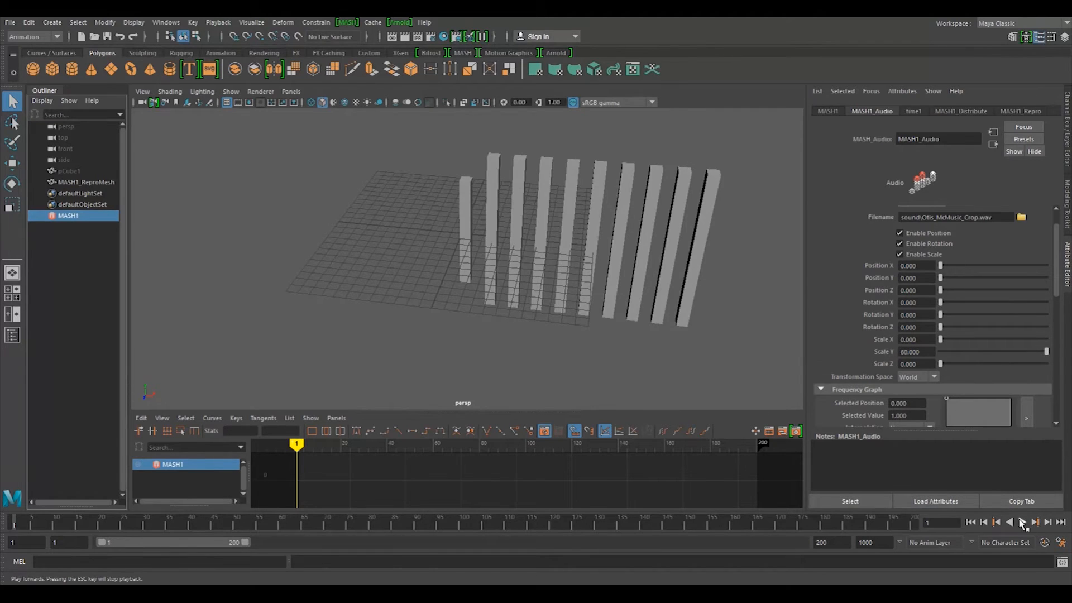
{"action": "left_click", "coordinate": [1021, 523]}
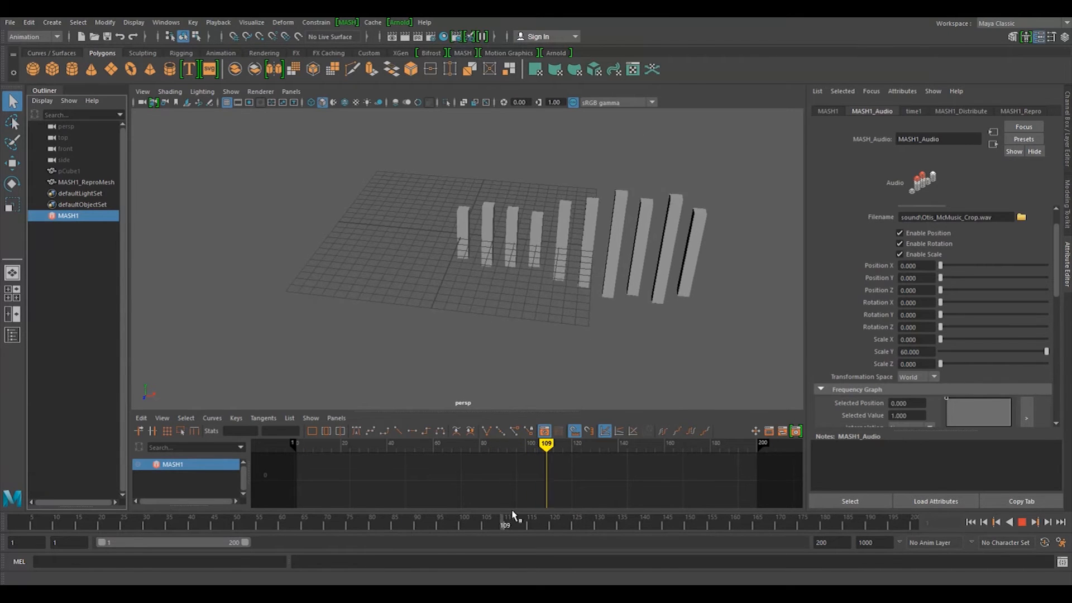
{"action": "left_click", "coordinate": [563, 442]}
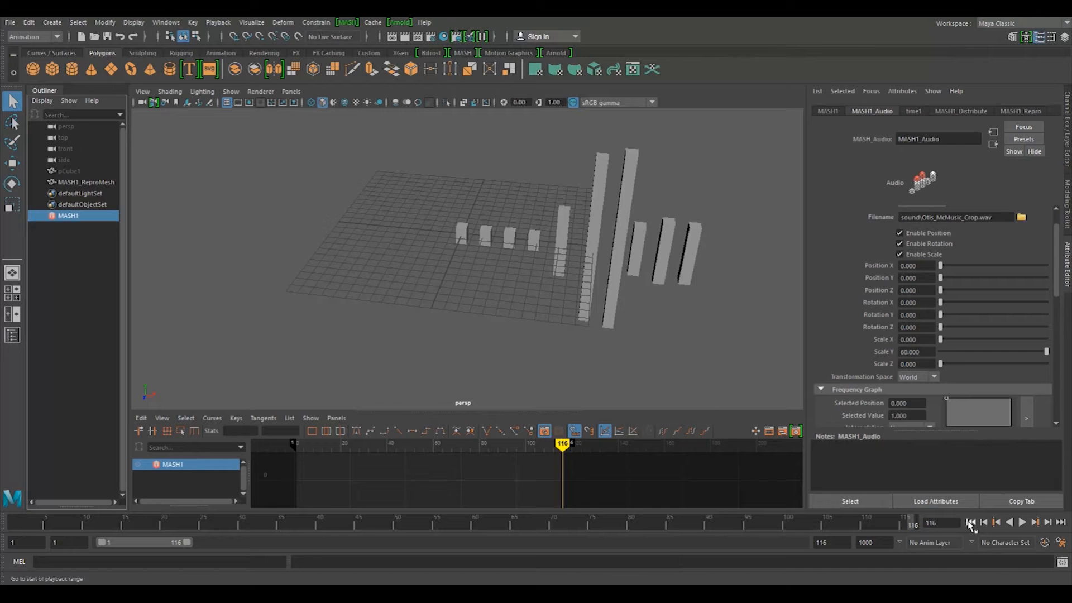
{"action": "left_click", "coordinate": [1020, 522]}
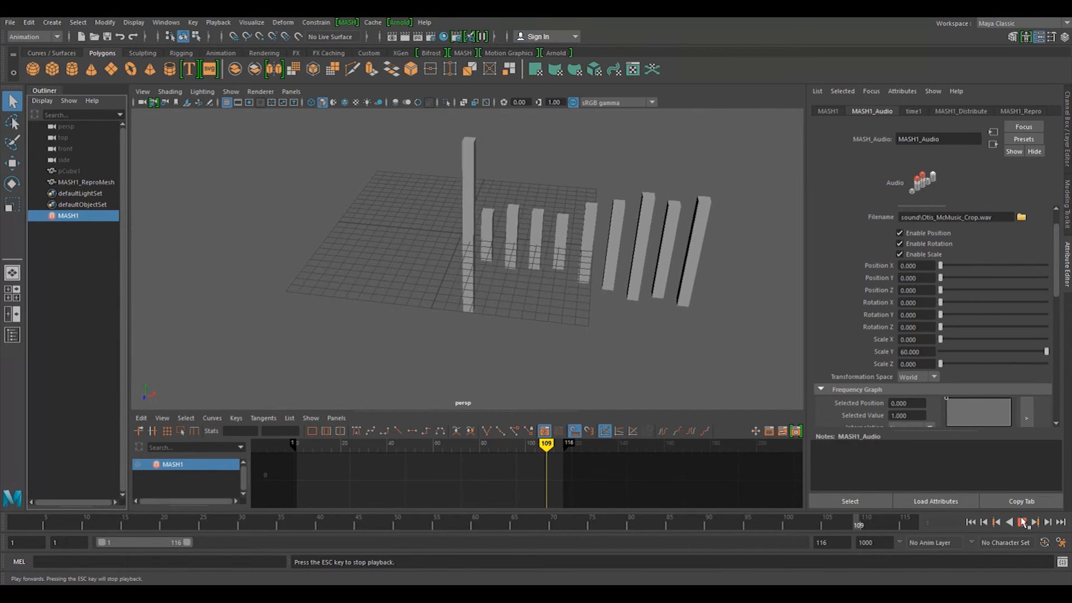
{"action": "left_click", "coordinate": [1021, 521]}
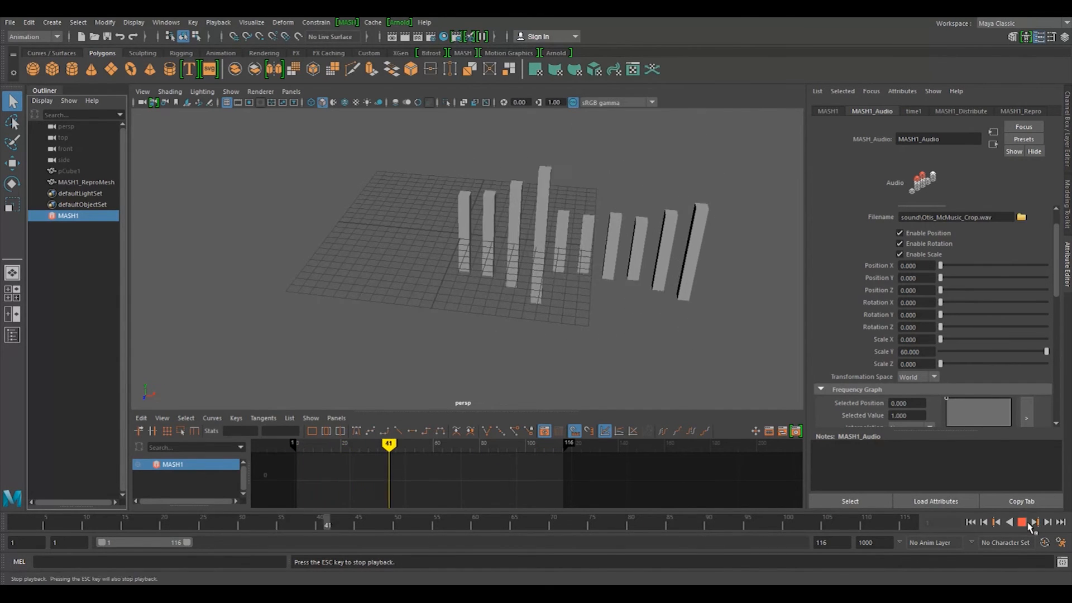
{"action": "left_click", "coordinate": [1022, 522]}
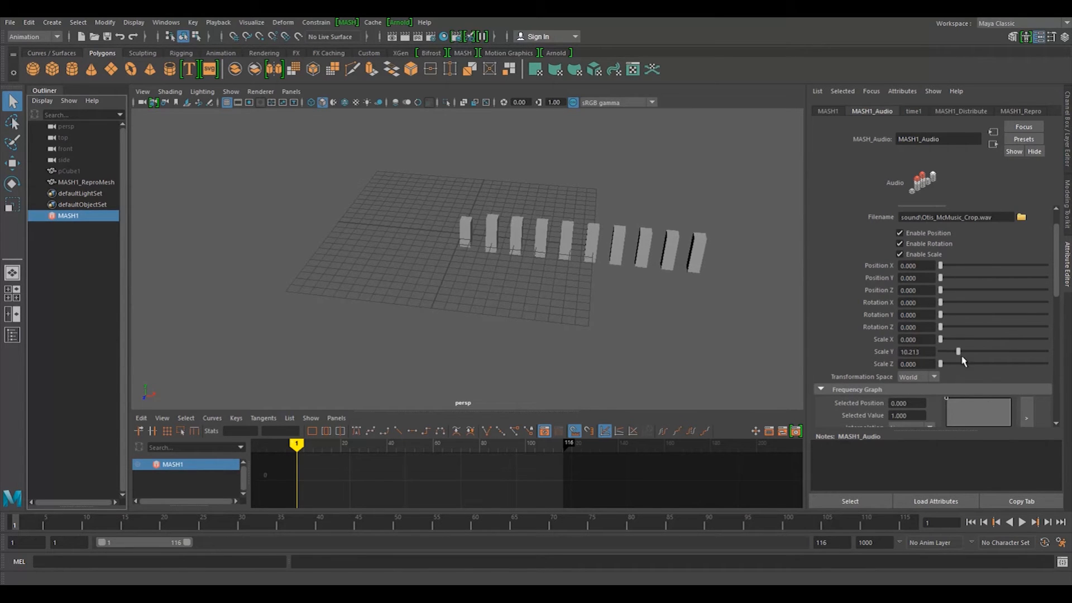
Step: Raise the audio node's Scale Y to 20 and preview the bar heights
{"action": "left_click", "coordinate": [1023, 521]}
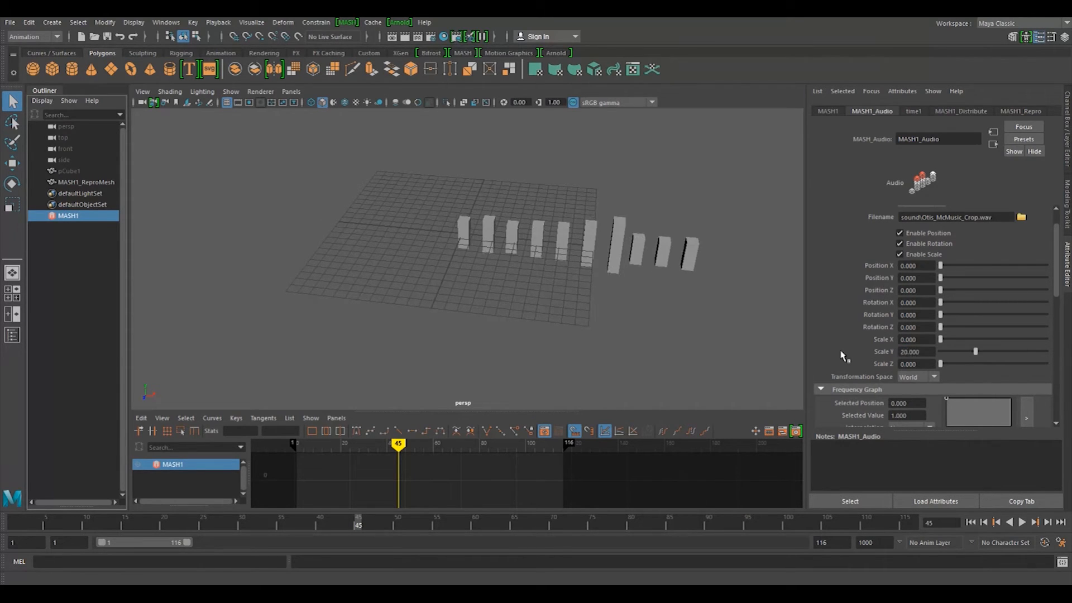
{"action": "left_click", "coordinate": [1021, 521]}
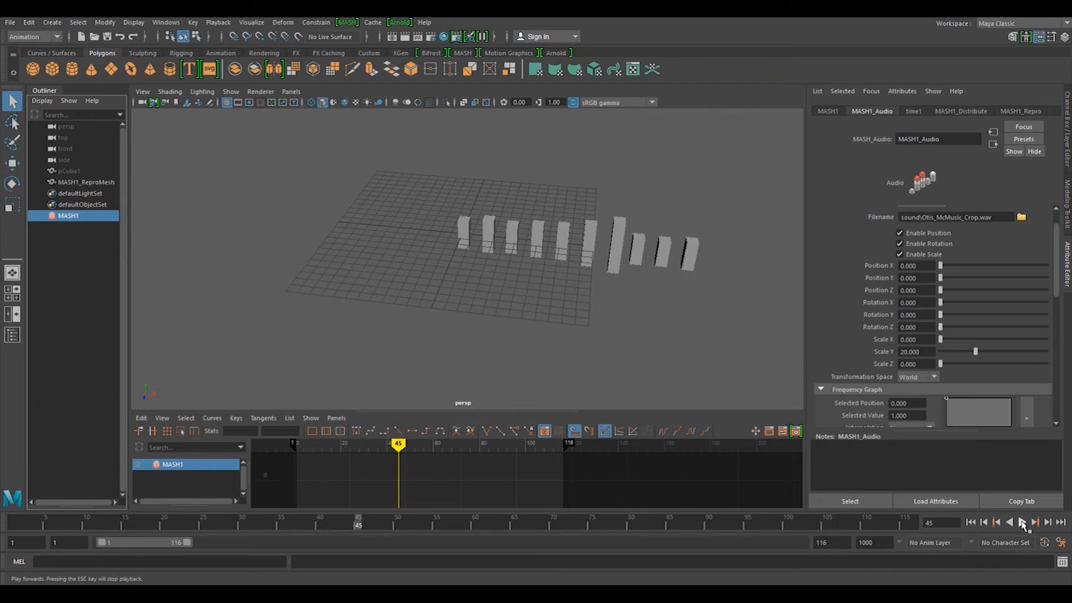
{"action": "left_click", "coordinate": [1023, 522]}
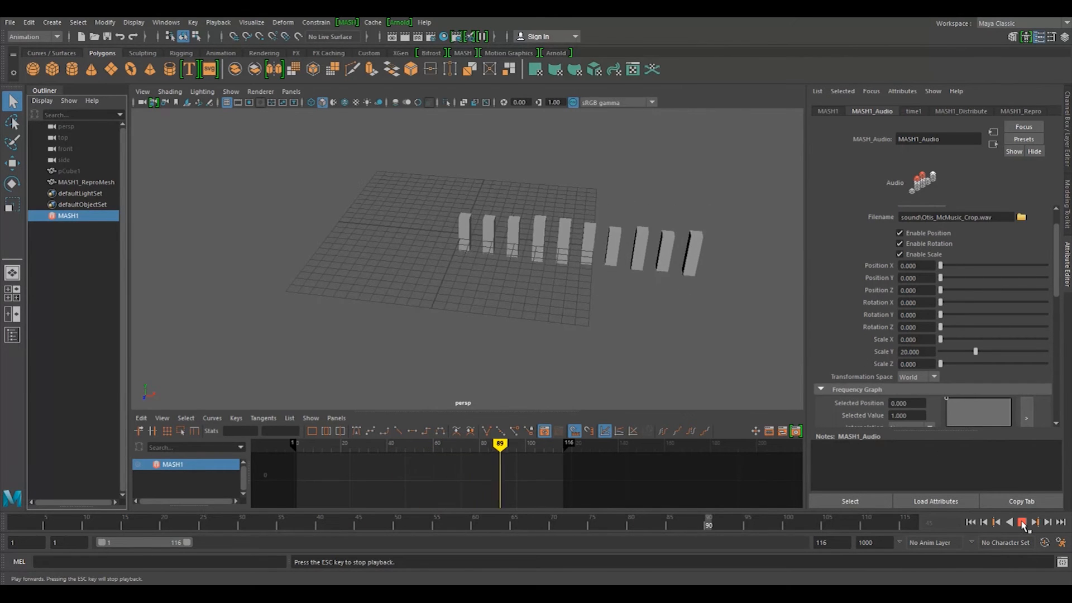
{"action": "left_click", "coordinate": [1023, 522]}
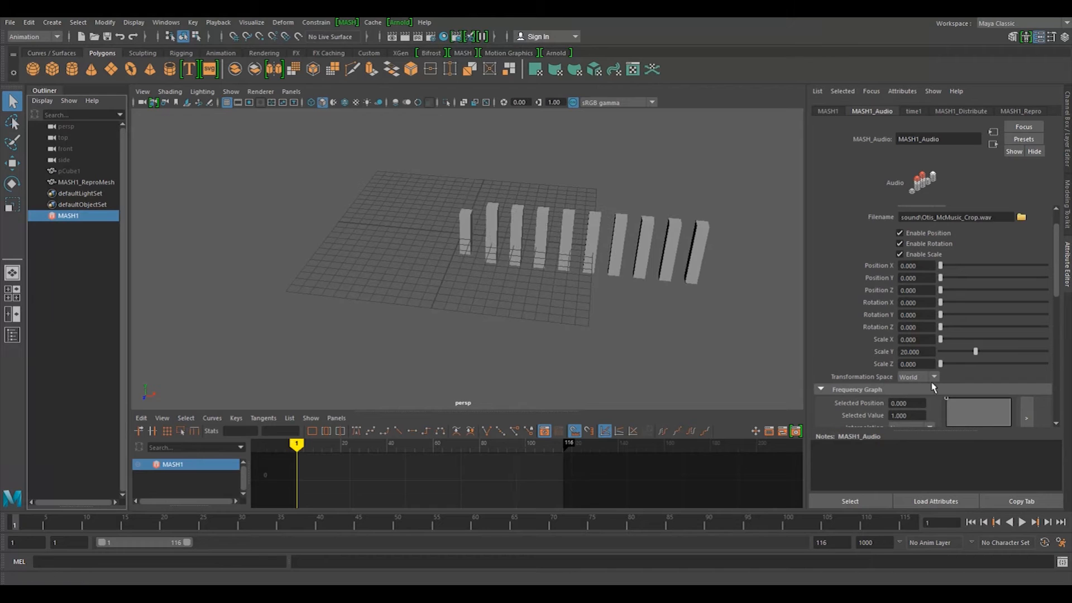
Step: Switch Transformation Space to Local, preview the result, and return to the MASH1 node
{"action": "left_click", "coordinate": [917, 377]}
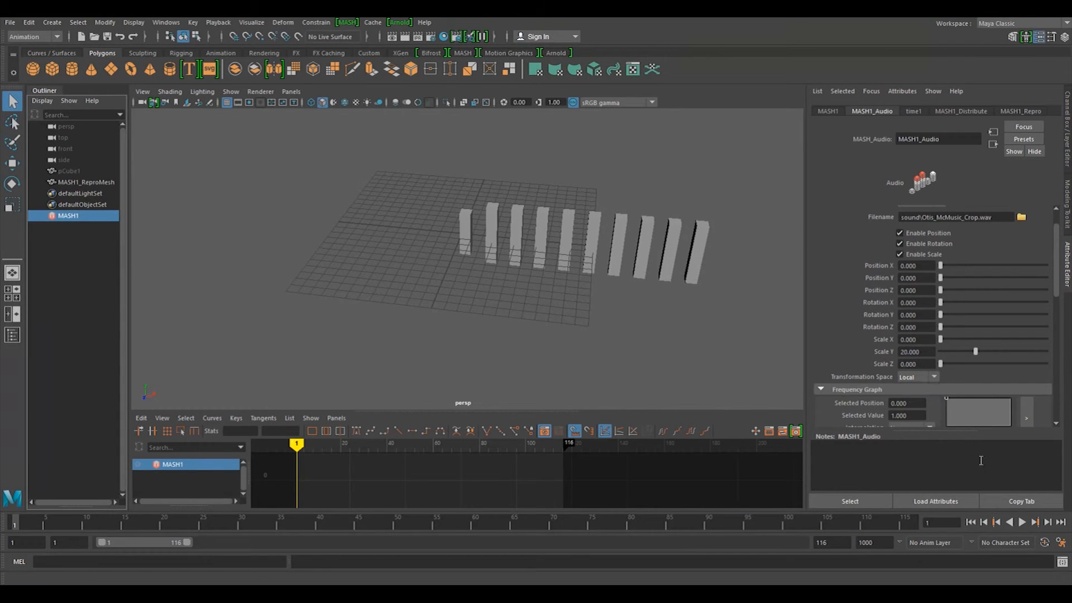
{"action": "left_click", "coordinate": [1023, 523]}
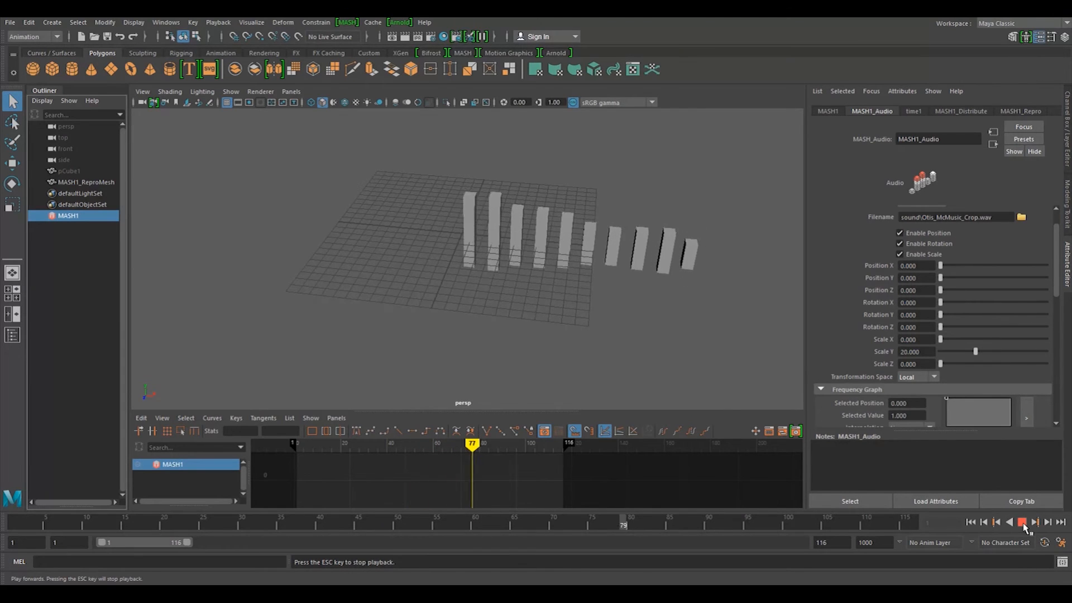
{"action": "left_click", "coordinate": [1023, 523]}
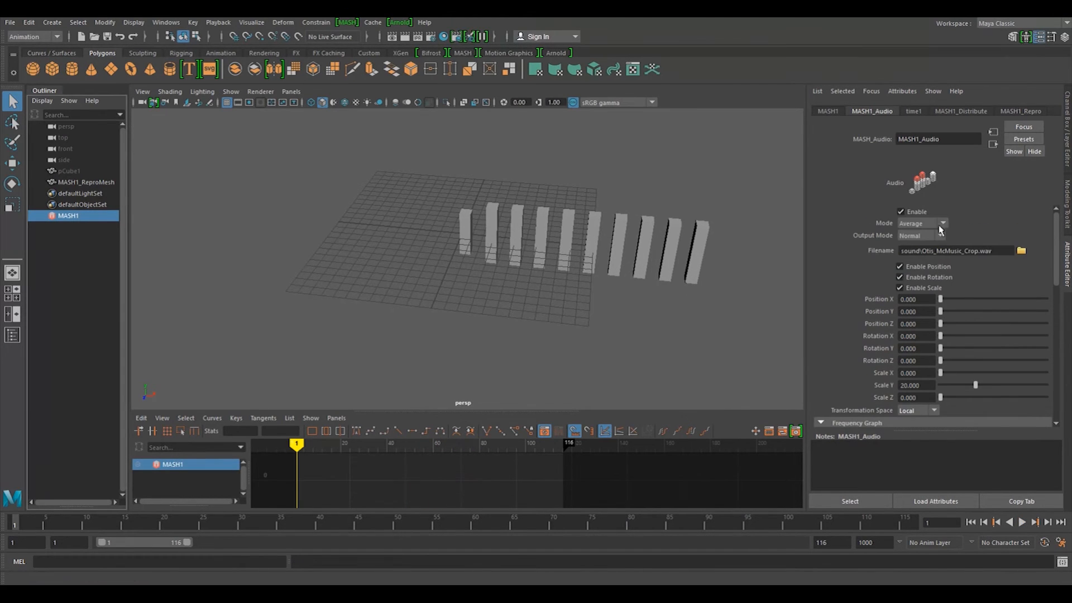
{"action": "left_click", "coordinate": [827, 110]}
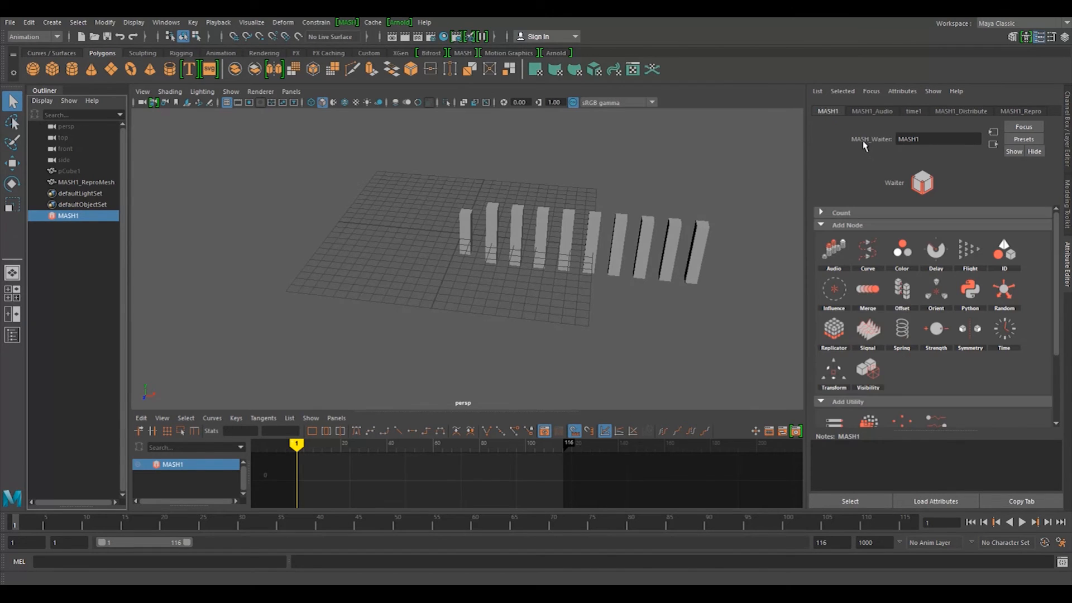
{"action": "mouse_move", "coordinate": [936, 328]}
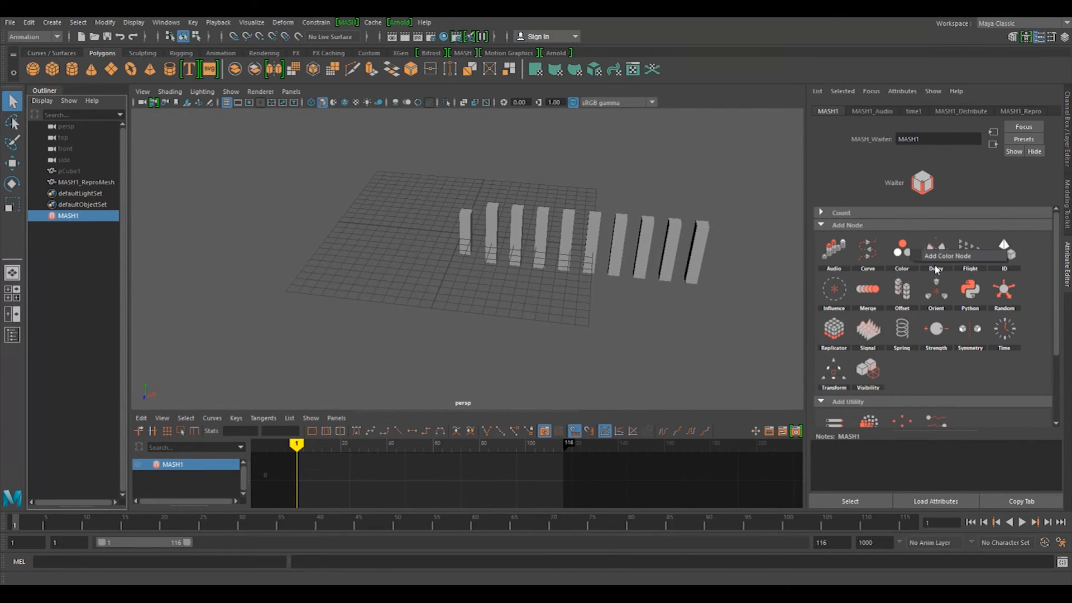
Step: Add a Color node to MASH1 and set its colour to red
{"action": "left_click", "coordinate": [901, 249]}
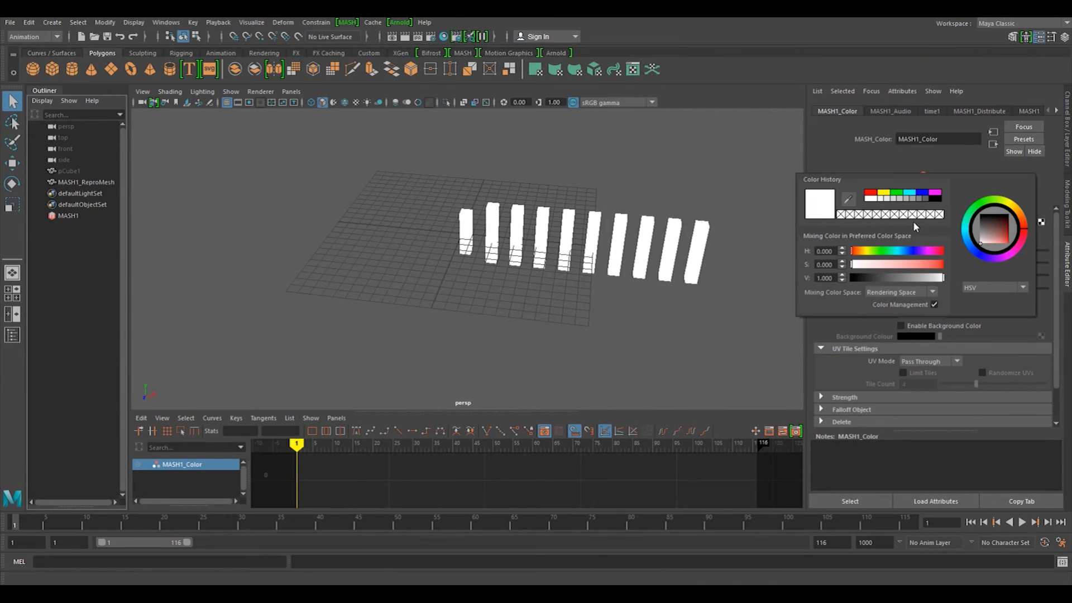
{"action": "left_click", "coordinate": [871, 198]}
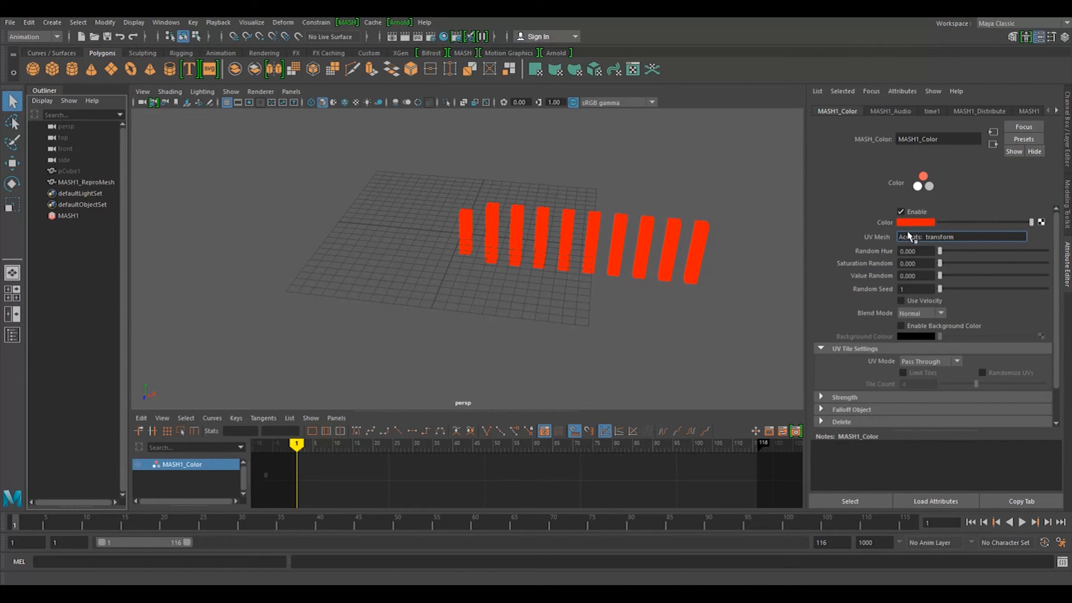
Step: Set MASH1_Color Random Hue to 0.5, preview playback, and rewind to frame 1
{"action": "left_click", "coordinate": [960, 237]}
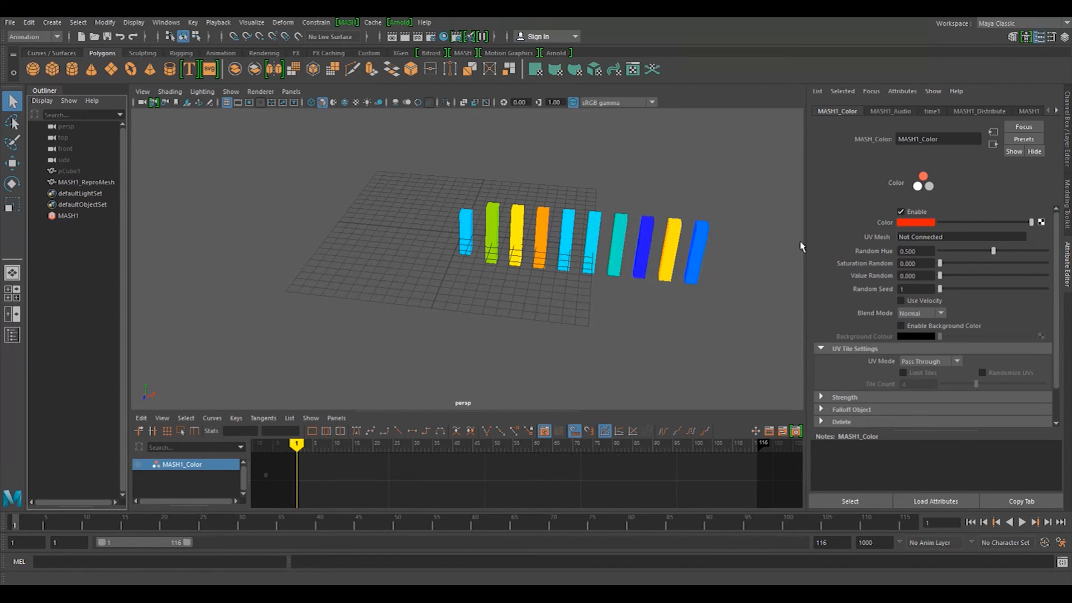
{"action": "left_click", "coordinate": [1020, 521]}
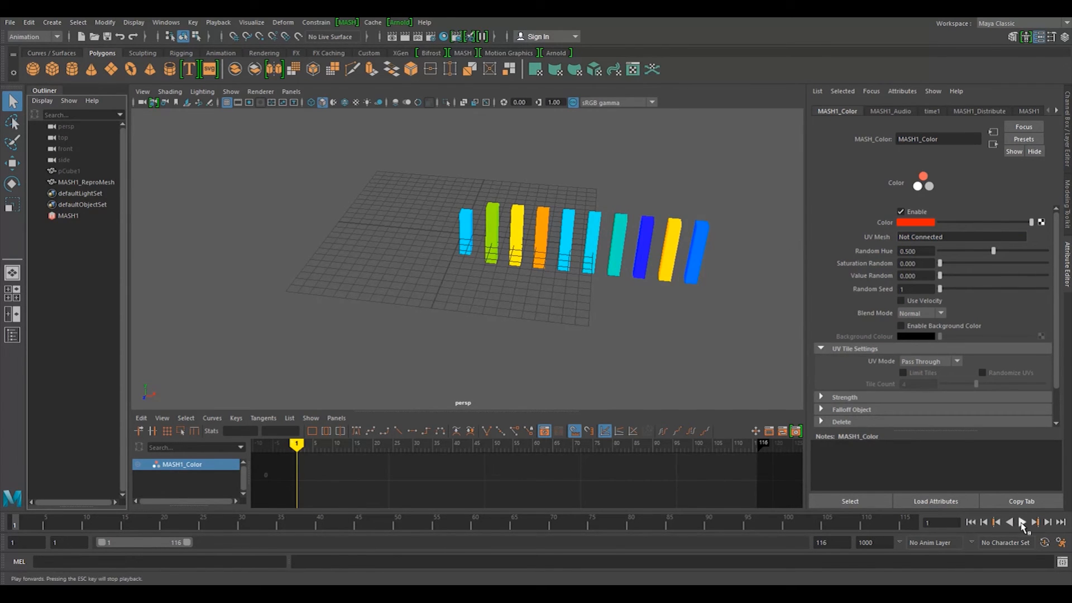
{"action": "left_click", "coordinate": [1021, 522]}
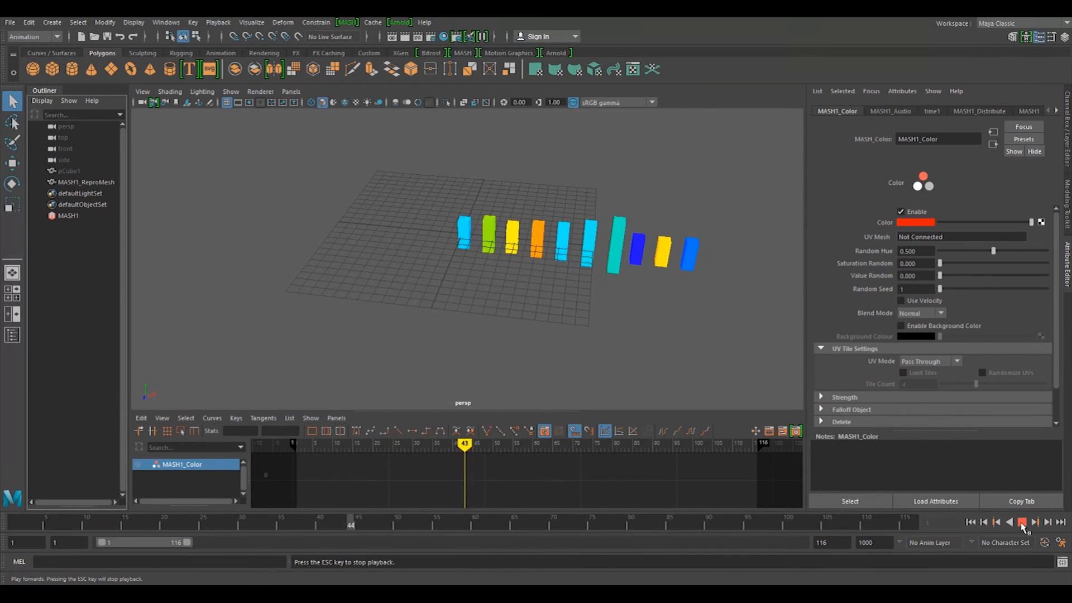
{"action": "left_click", "coordinate": [996, 521]}
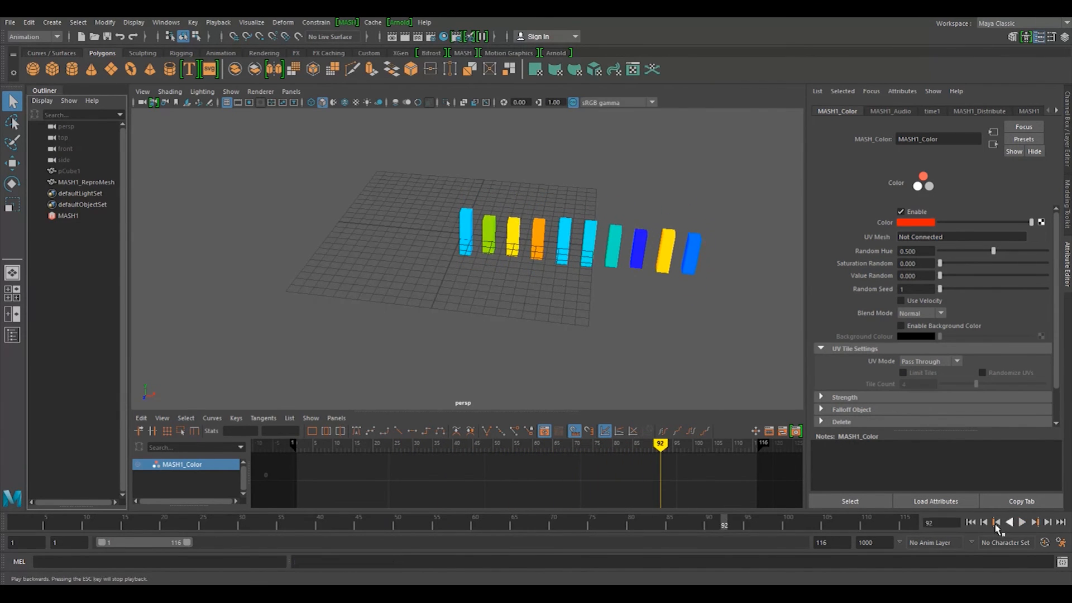
{"action": "left_click", "coordinate": [969, 521]}
{"action": "type", "text": "0"}
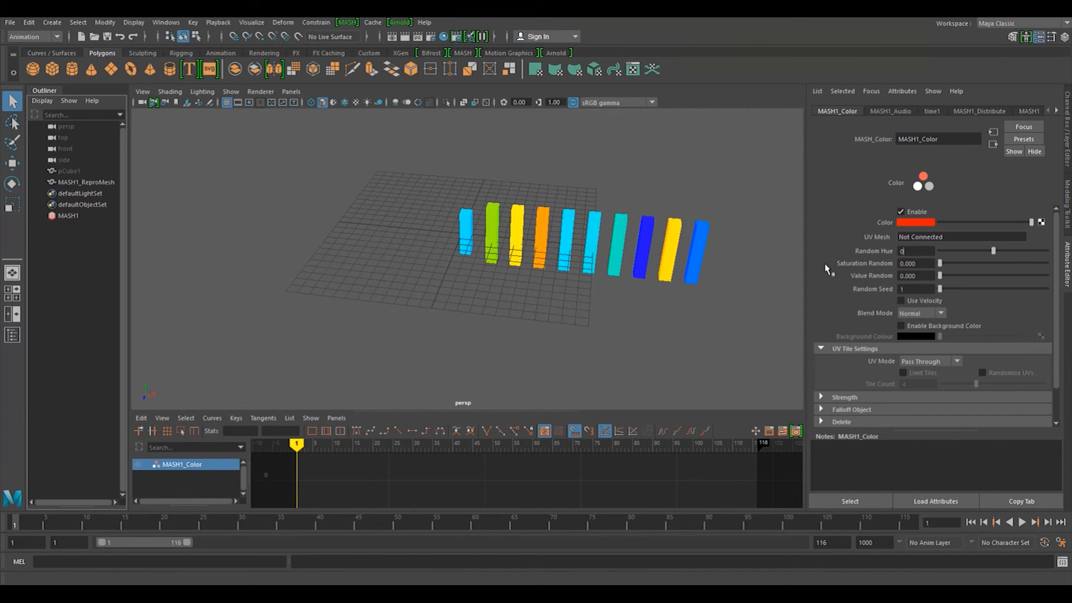
Step: Key Random Hue at 0 on frame 1, move mid-timeline, and play to watch colours shift
{"action": "right_click", "coordinate": [915, 251]}
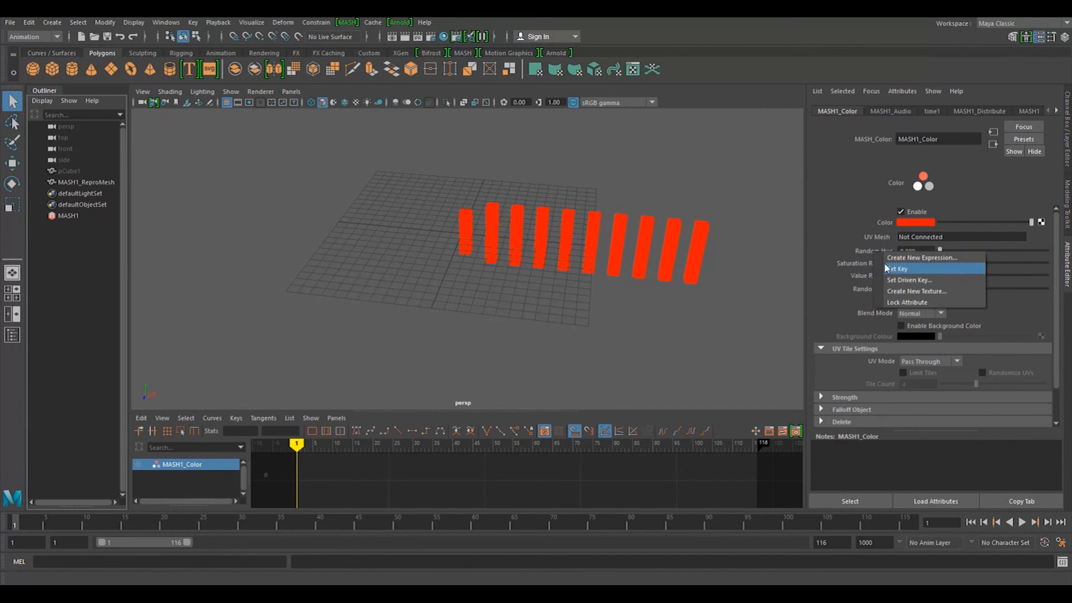
{"action": "left_click", "coordinate": [897, 269]}
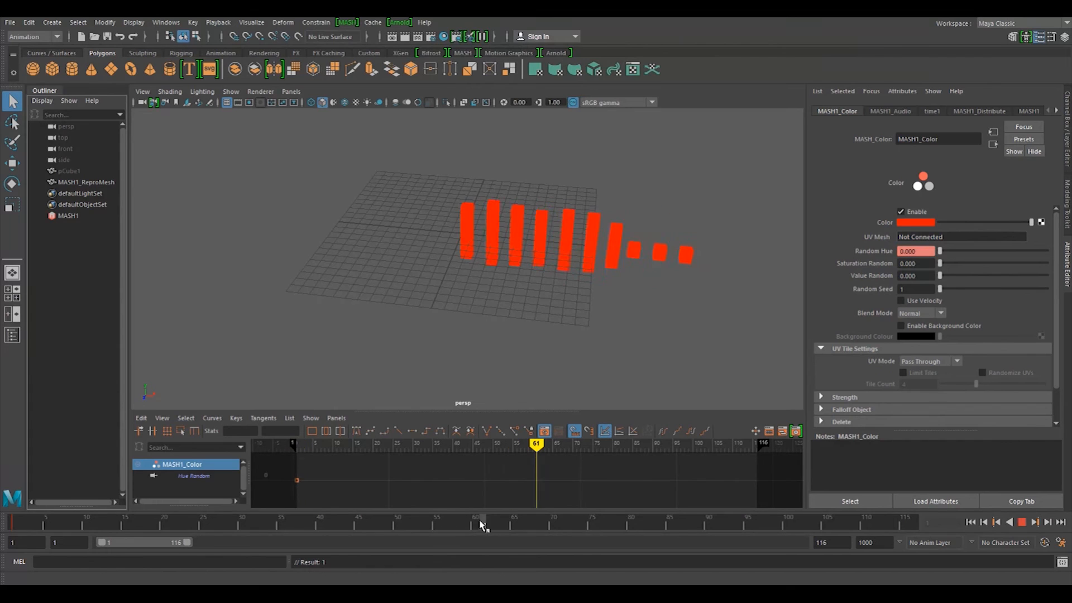
{"action": "left_click", "coordinate": [475, 517]}
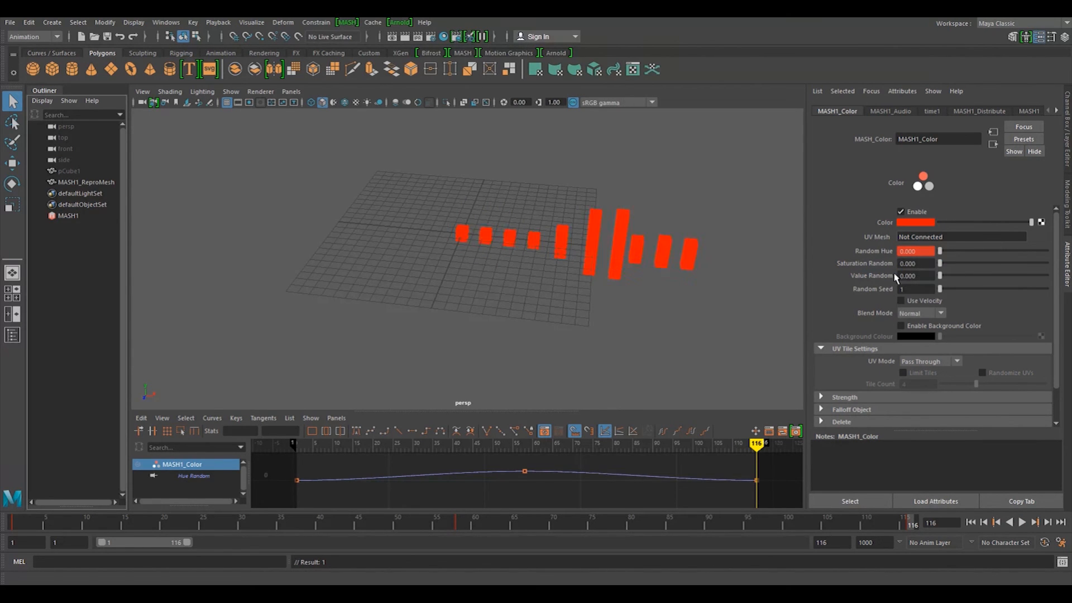
{"action": "left_click", "coordinate": [1021, 522]}
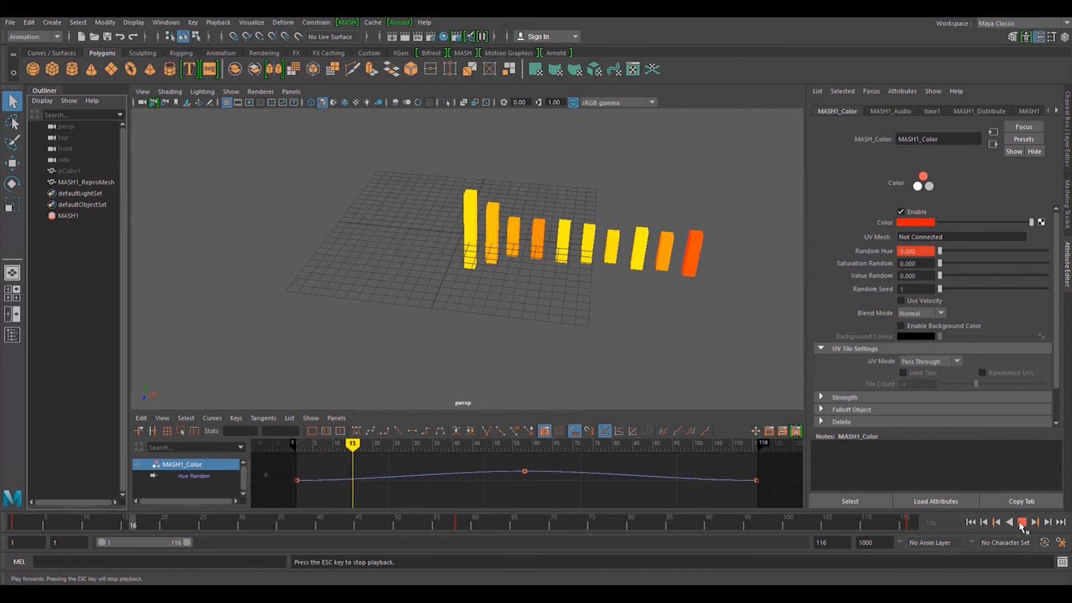